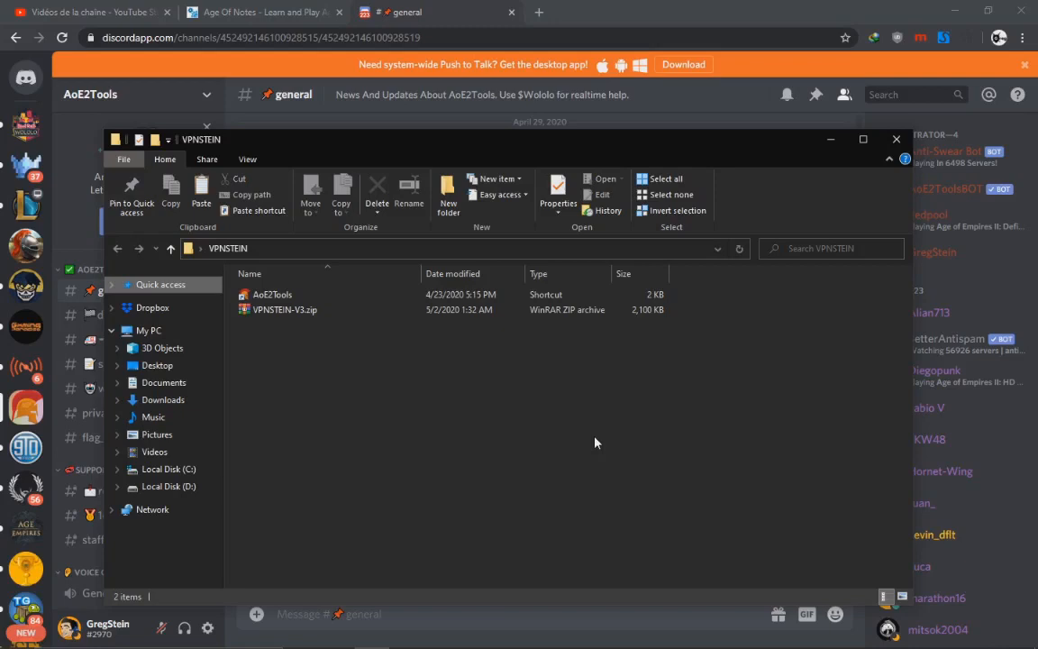
- Extract the VPNSTEIN-V3 folder from VPNSTEIN-V3.zip and open it to view VPNSTEIN.exe
click(284, 309)
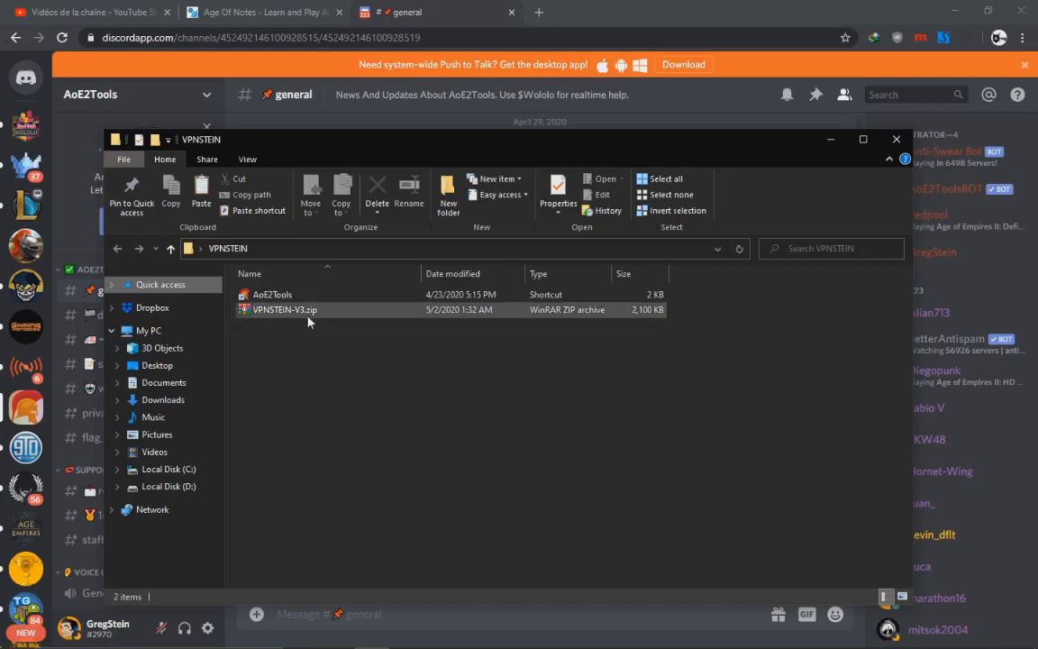
mouse_move(285, 309)
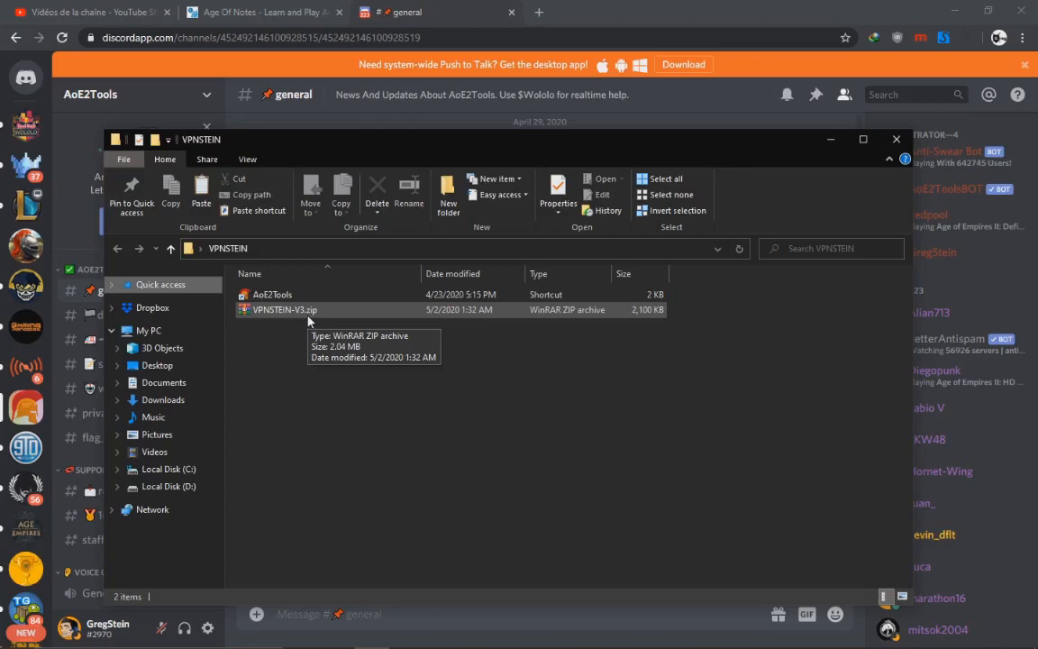
double_click(284, 309)
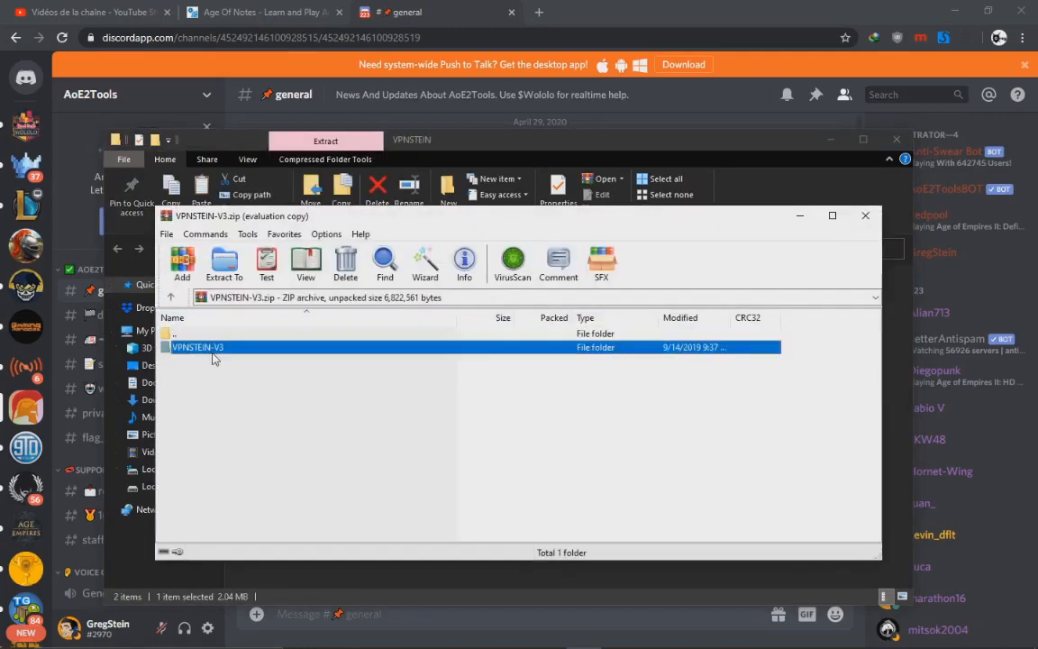
double_click(197, 347)
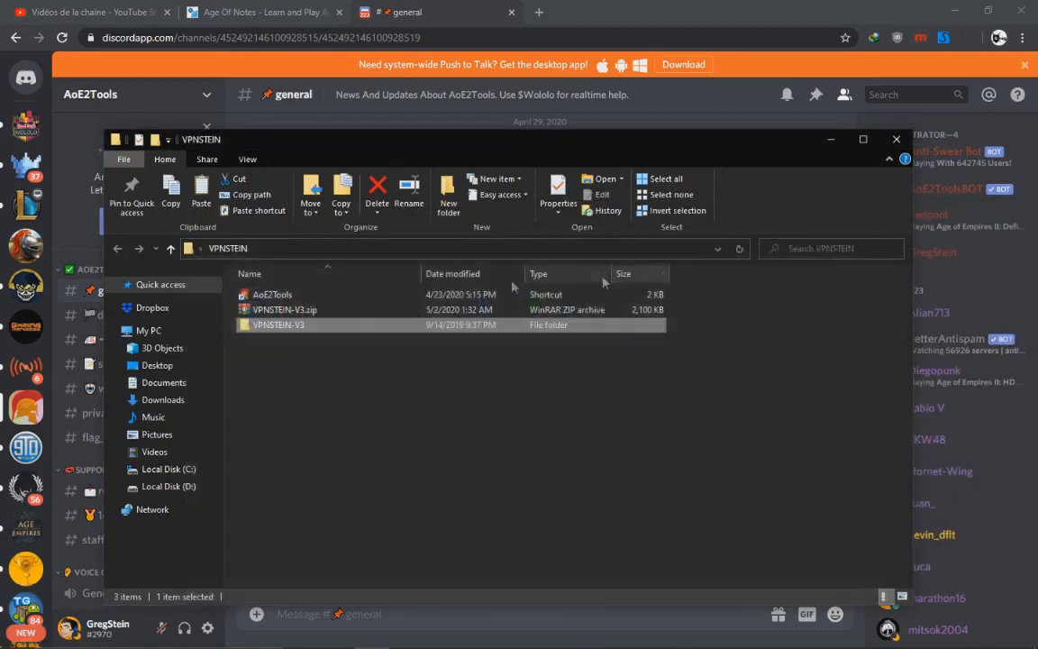
mouse_move(272, 295)
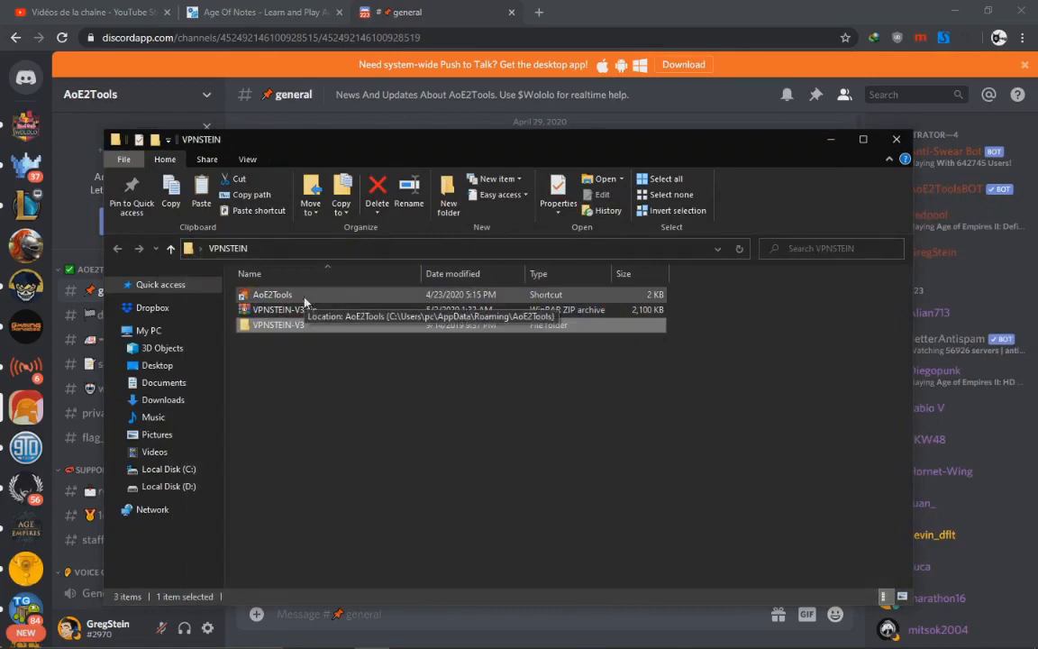
mouse_move(288, 309)
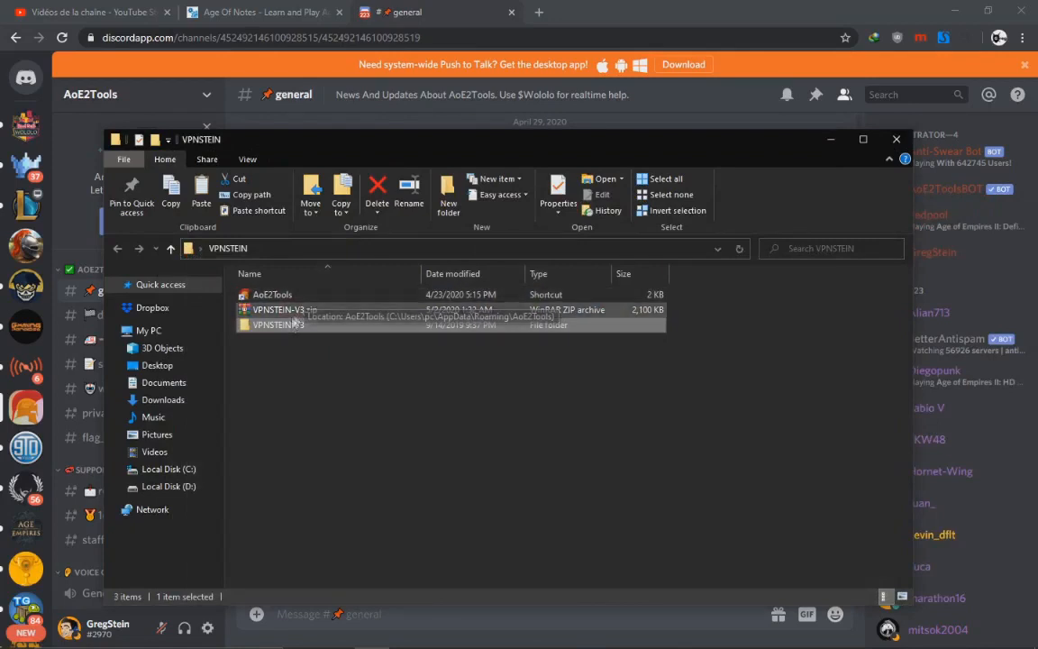
double_click(279, 325)
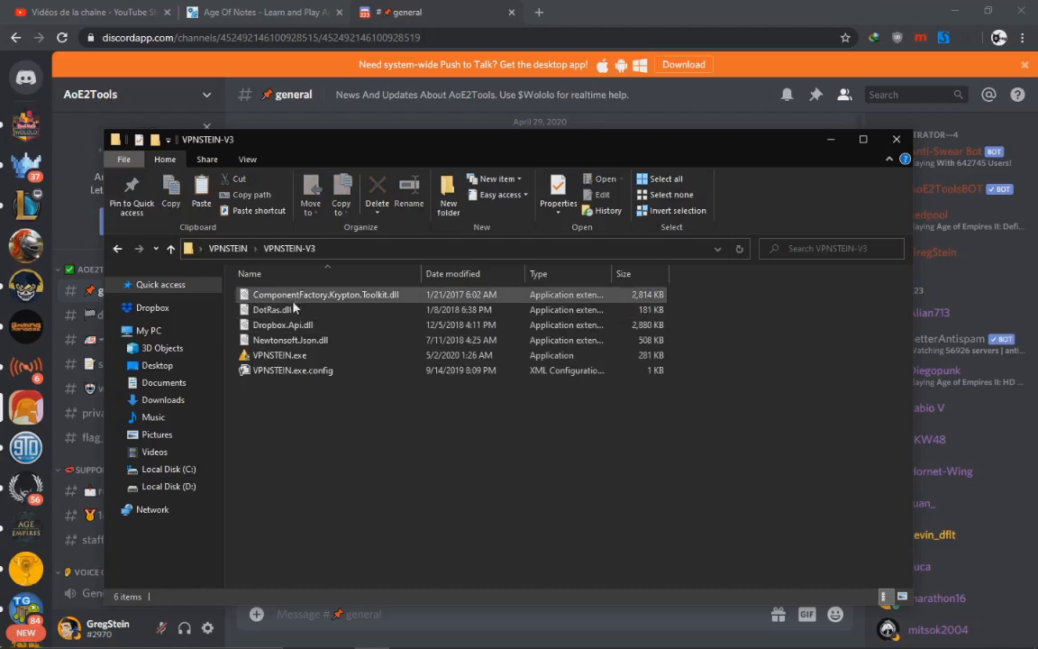
click(279, 355)
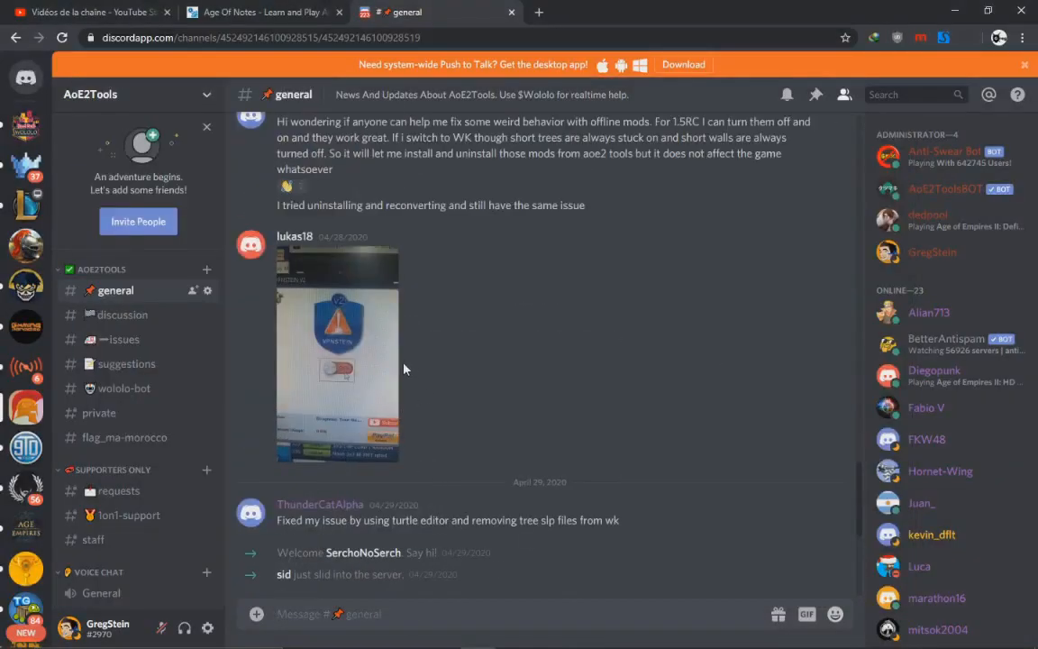
mouse_move(329, 435)
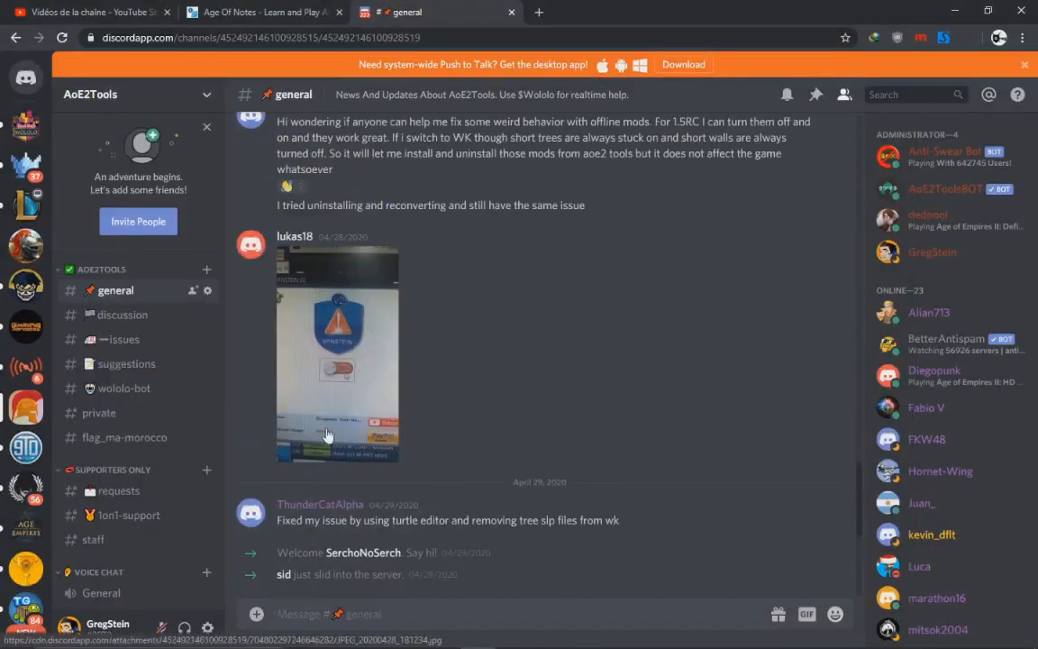
click(337, 354)
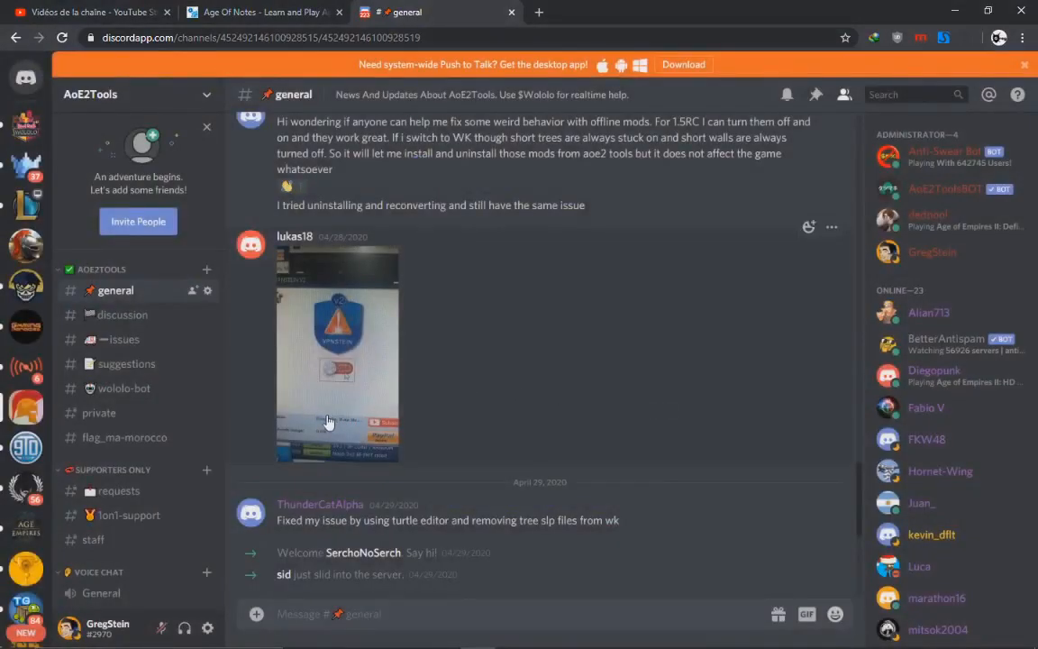
click(337, 354)
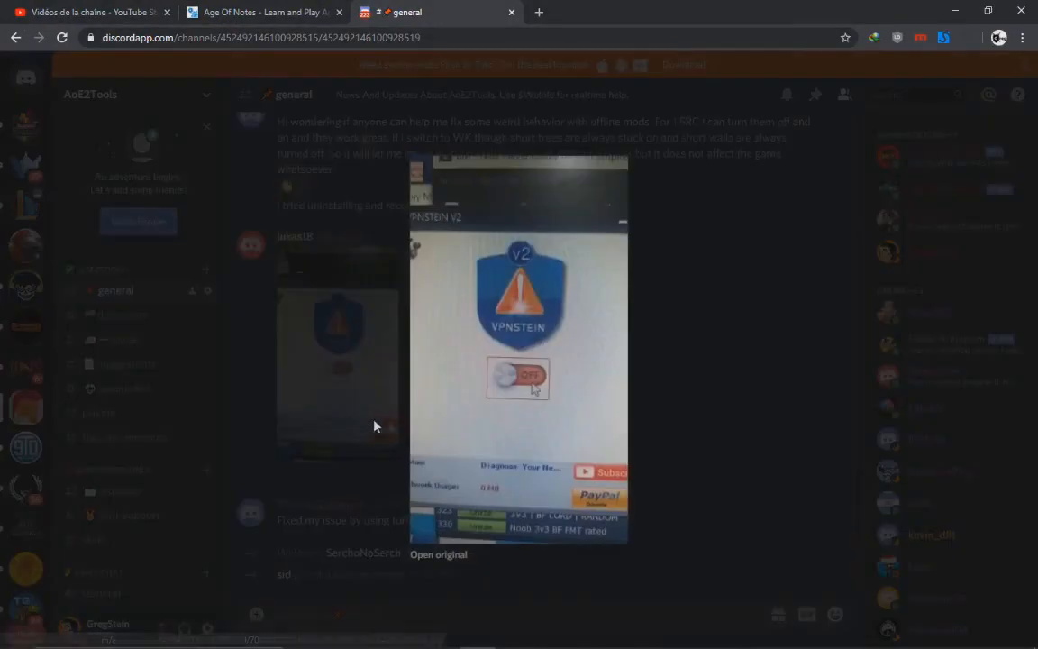
click(491, 408)
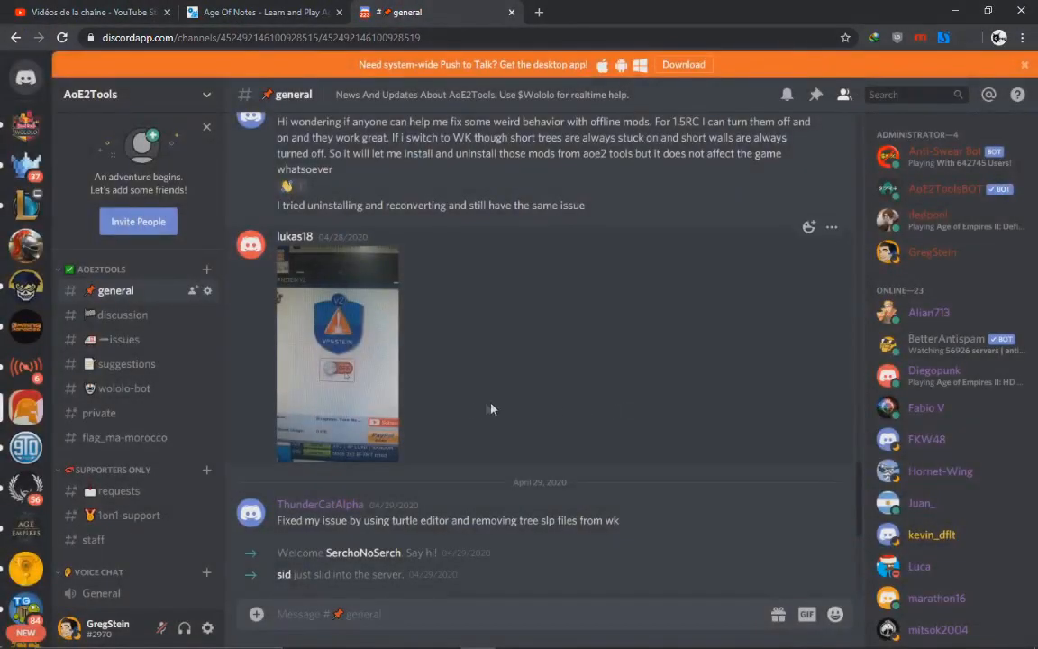
scroll(down, 3)
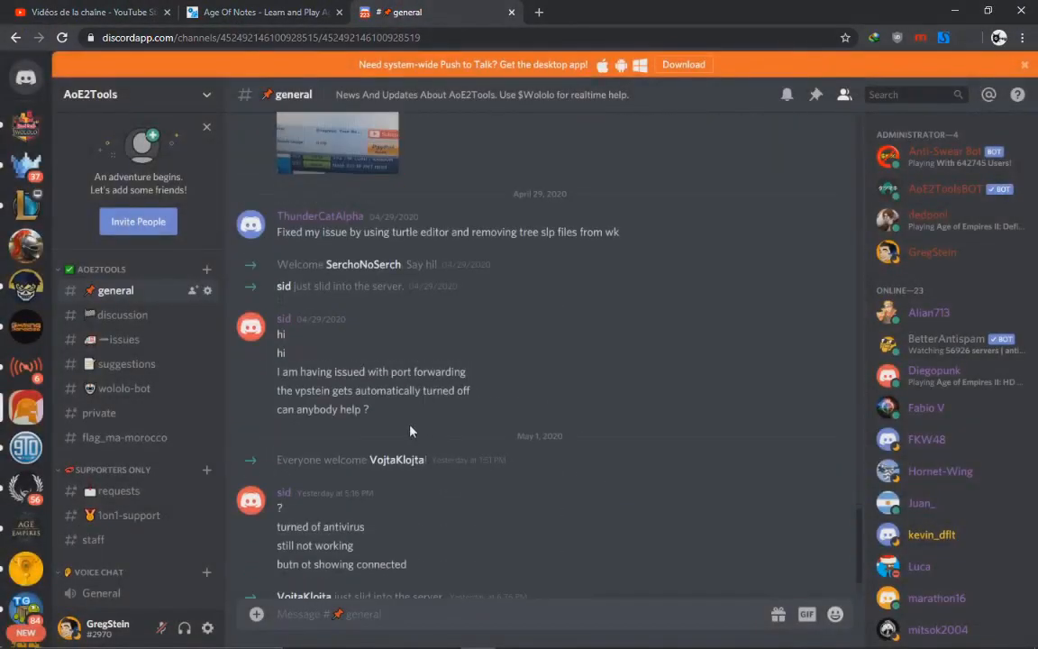
scroll(down, 3)
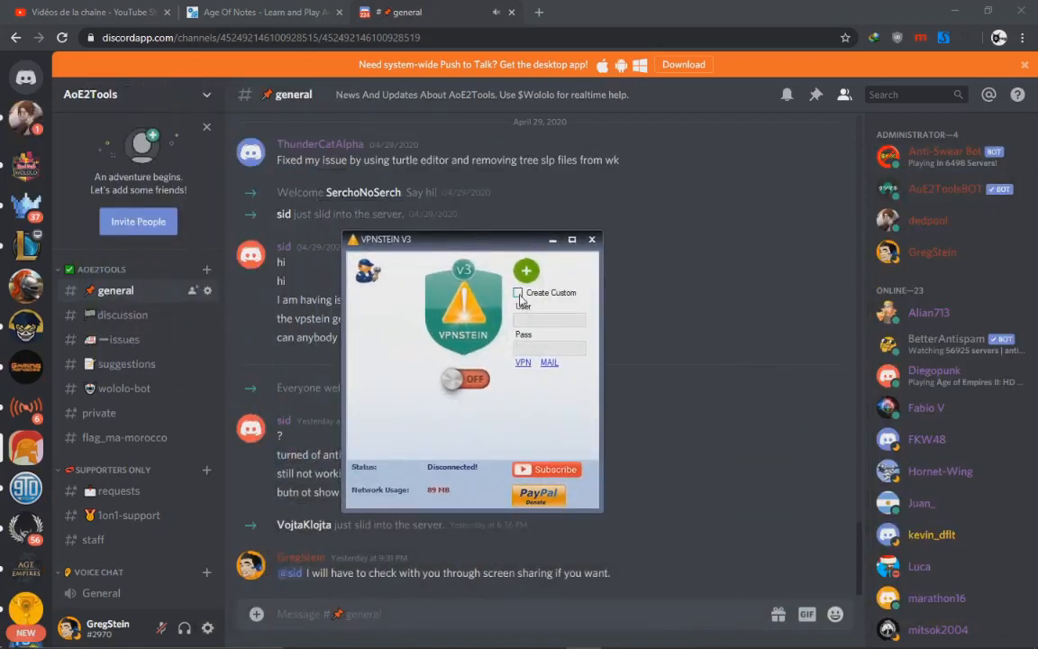
- Tick Create Custom in VPNSTEIN V3 to use a custom account
click(518, 292)
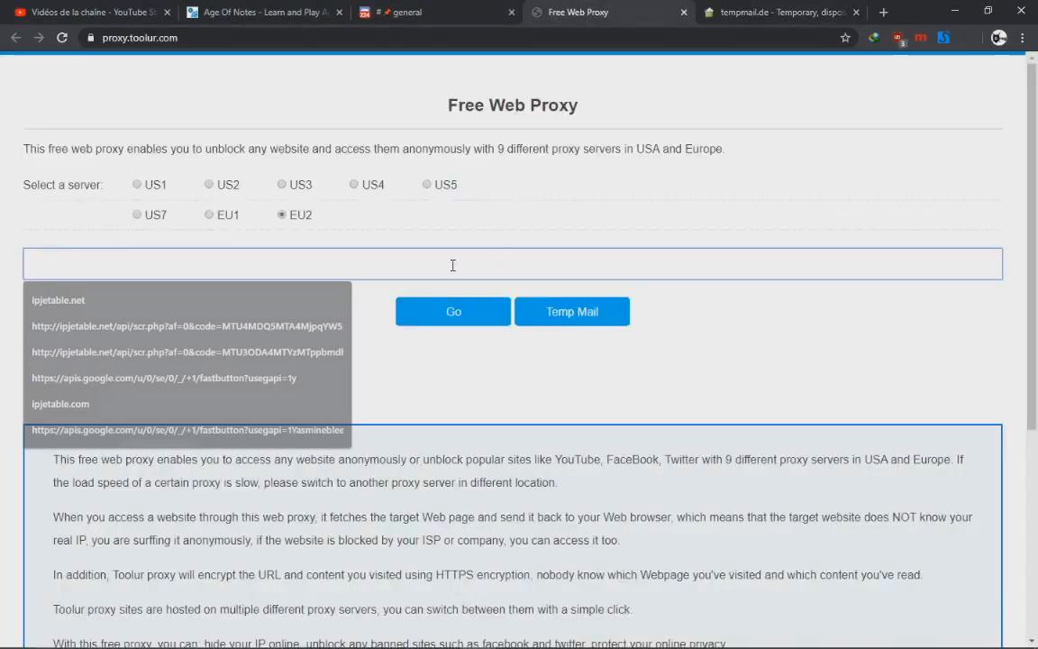
- Enter ipjetable.net as the proxy address and select the EU2 server
text(ipjetable.net)
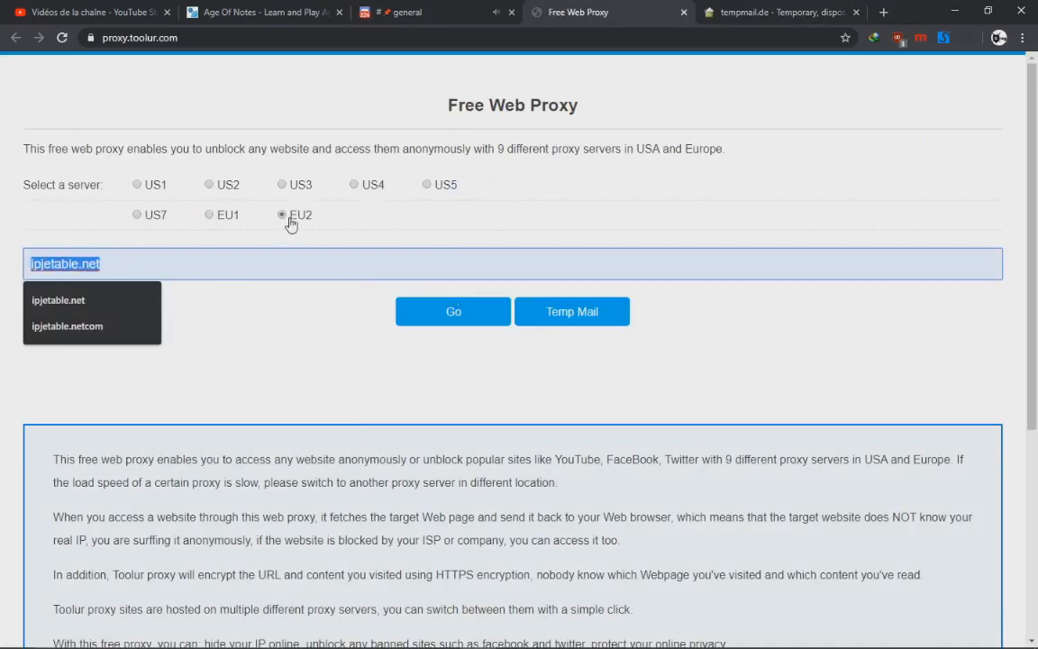
click(453, 311)
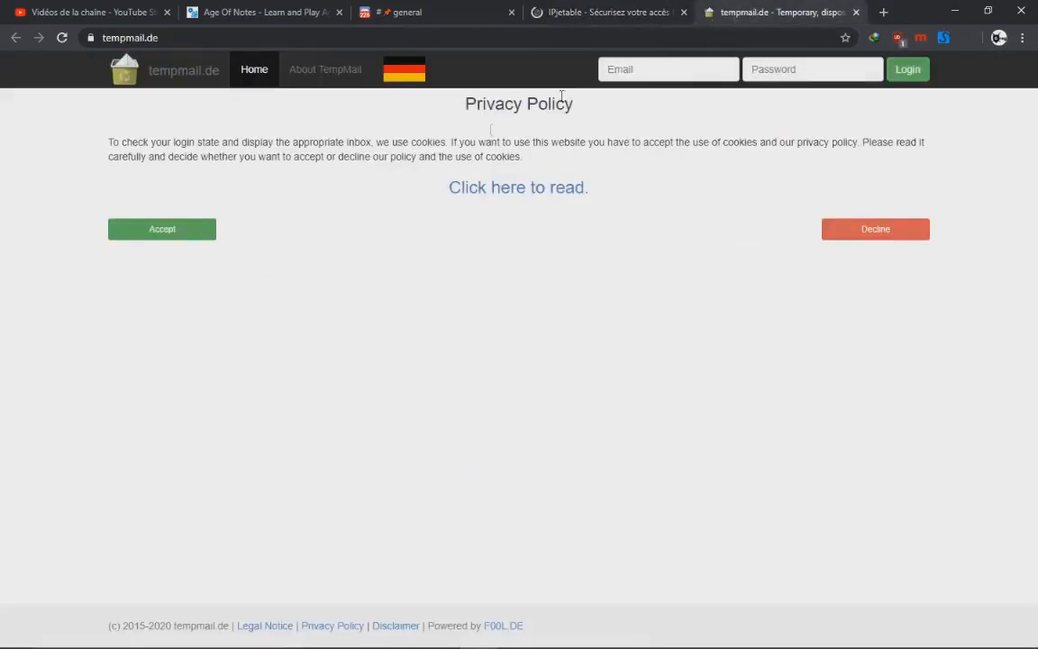
click(162, 228)
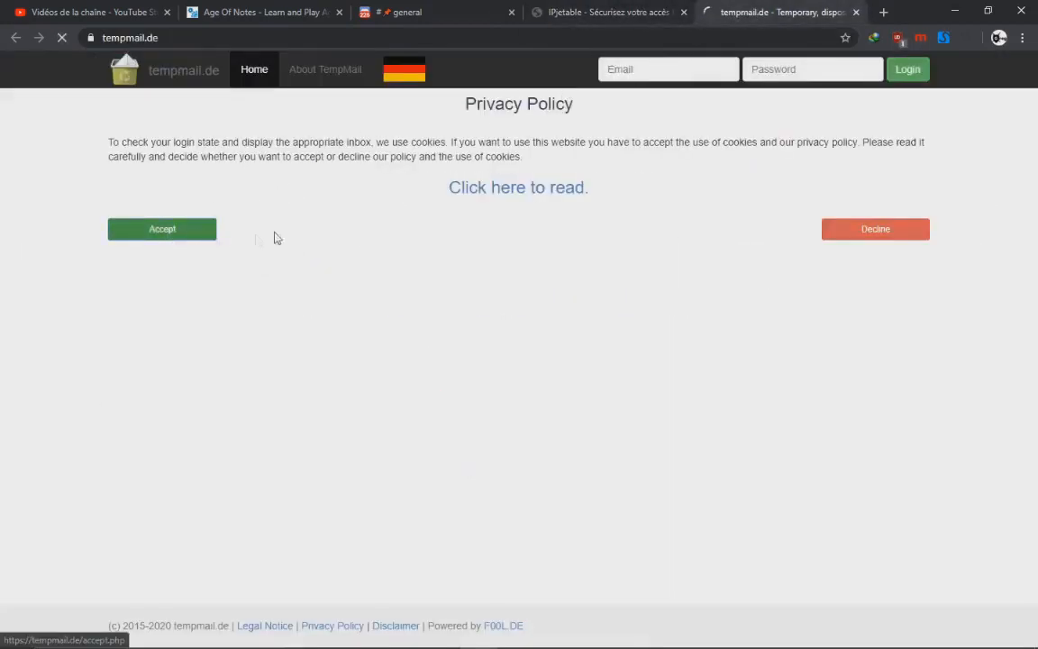
click(162, 228)
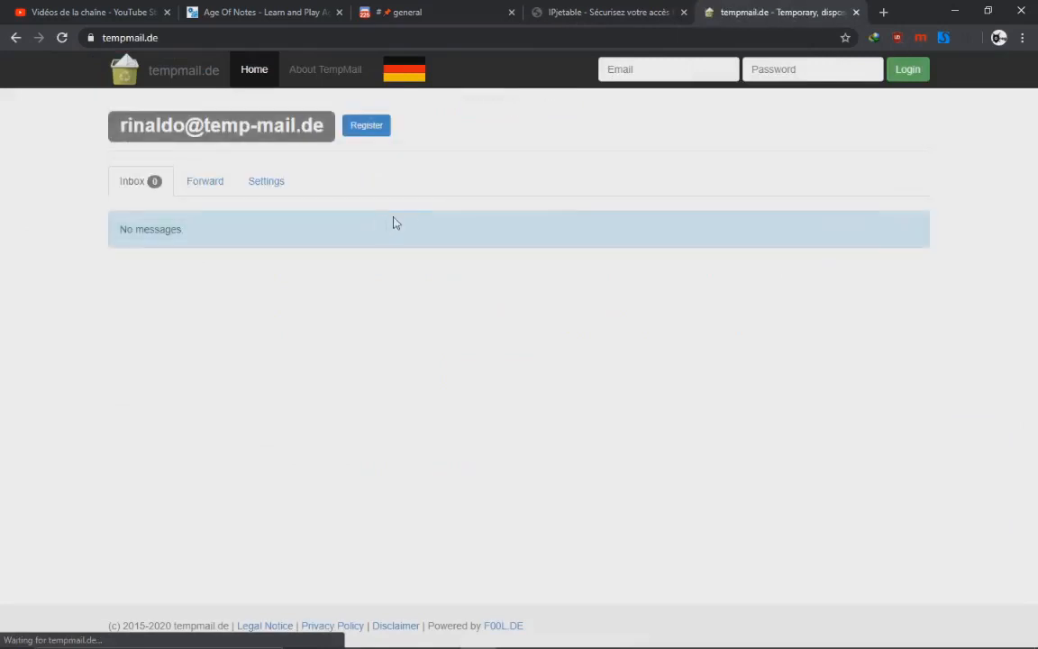
click(366, 125)
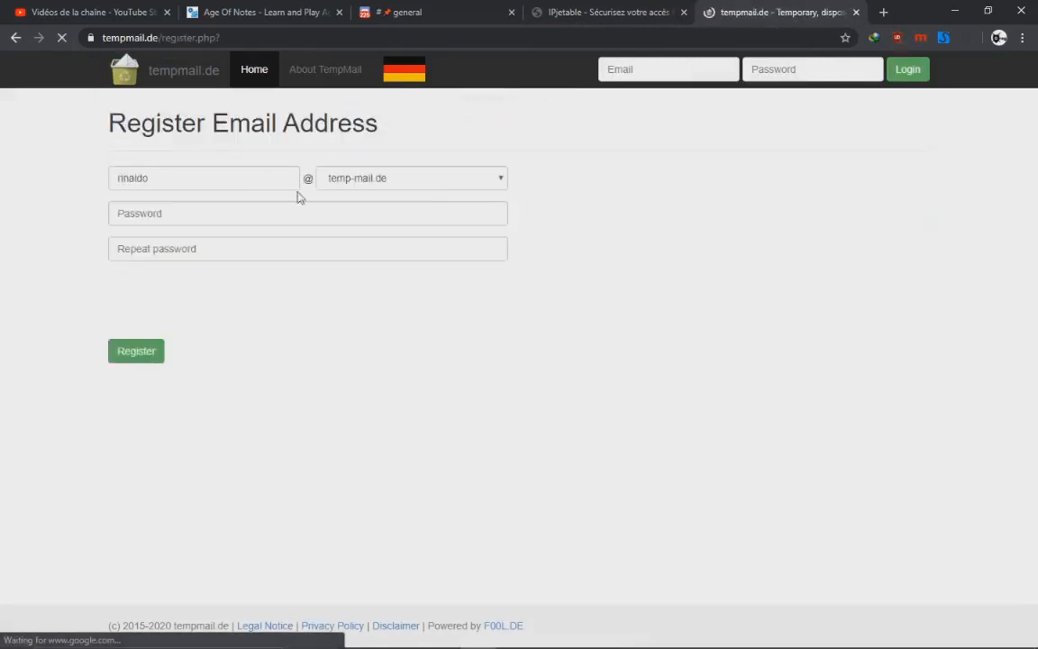
click(410, 178)
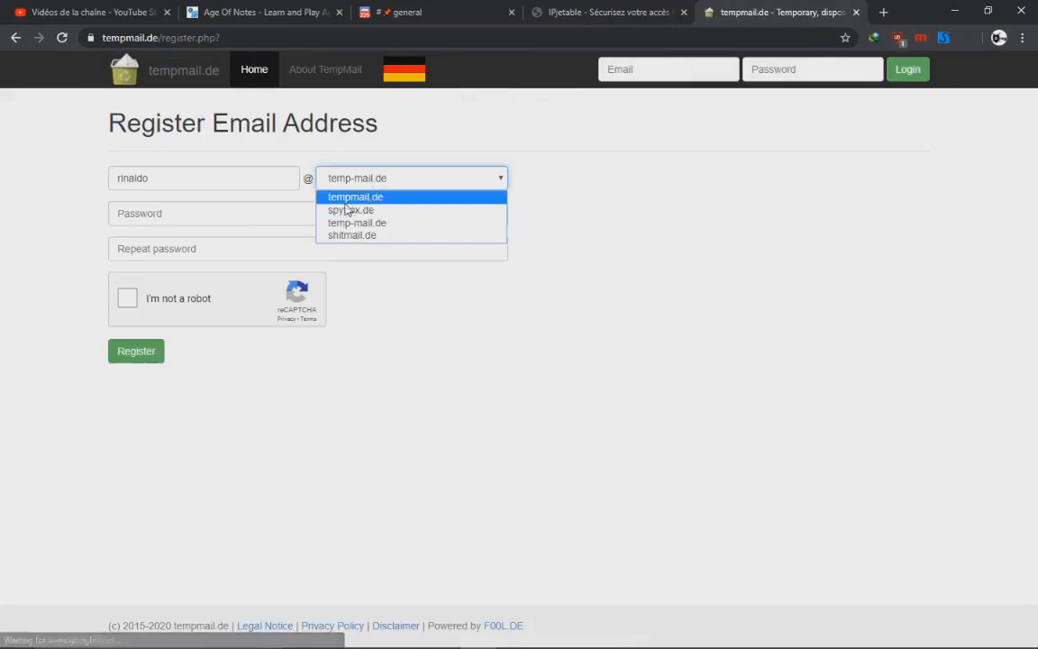
click(355, 197)
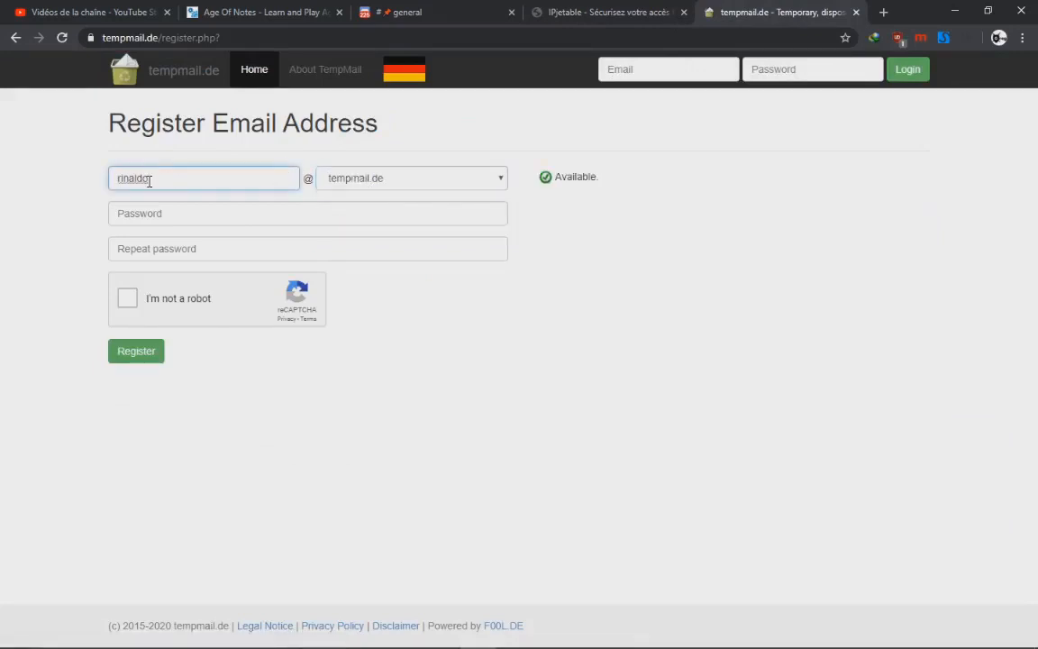
double_click(134, 177)
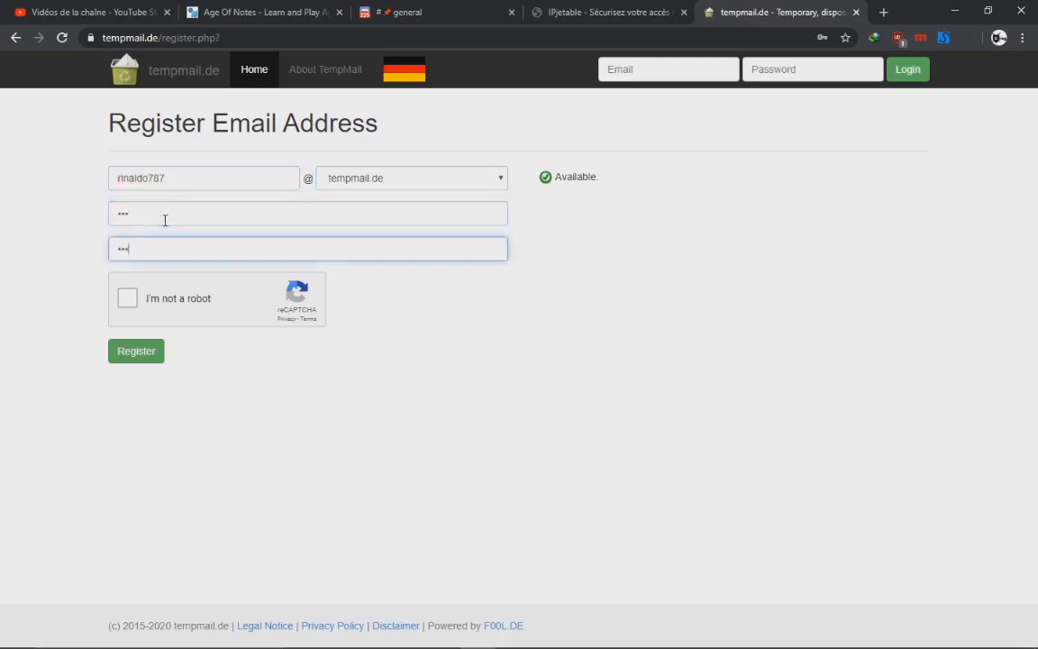
click(136, 350)
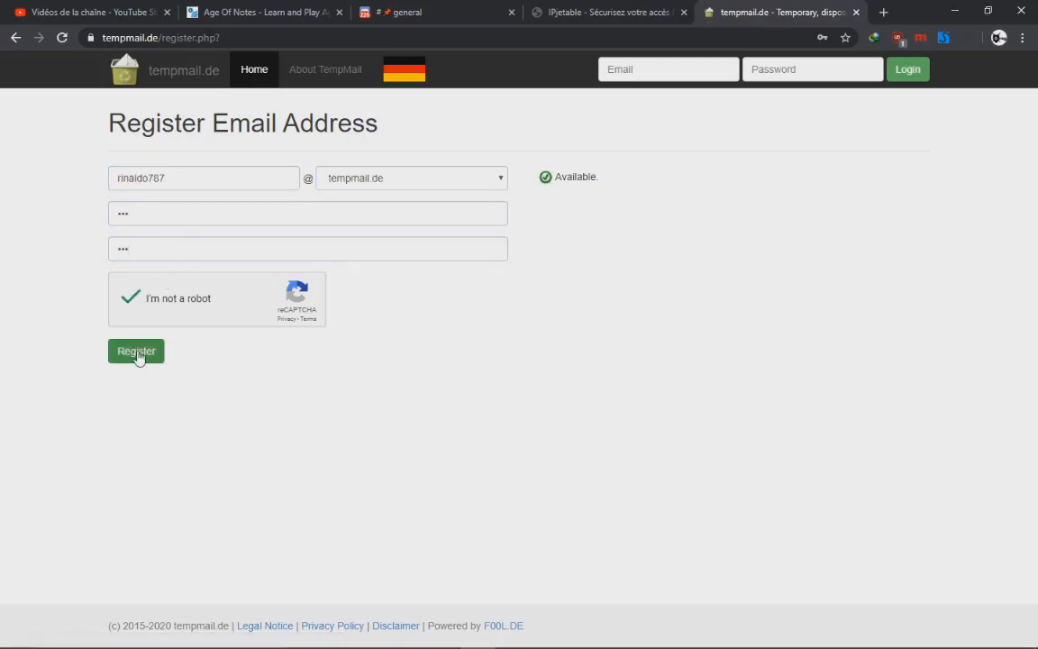
click(136, 351)
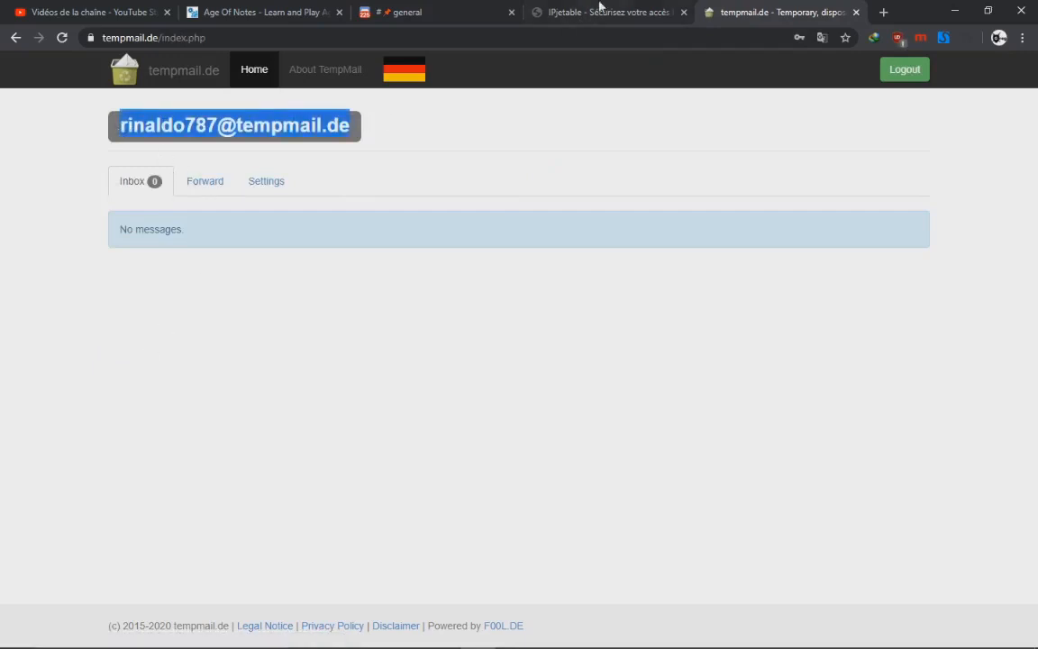
click(604, 12)
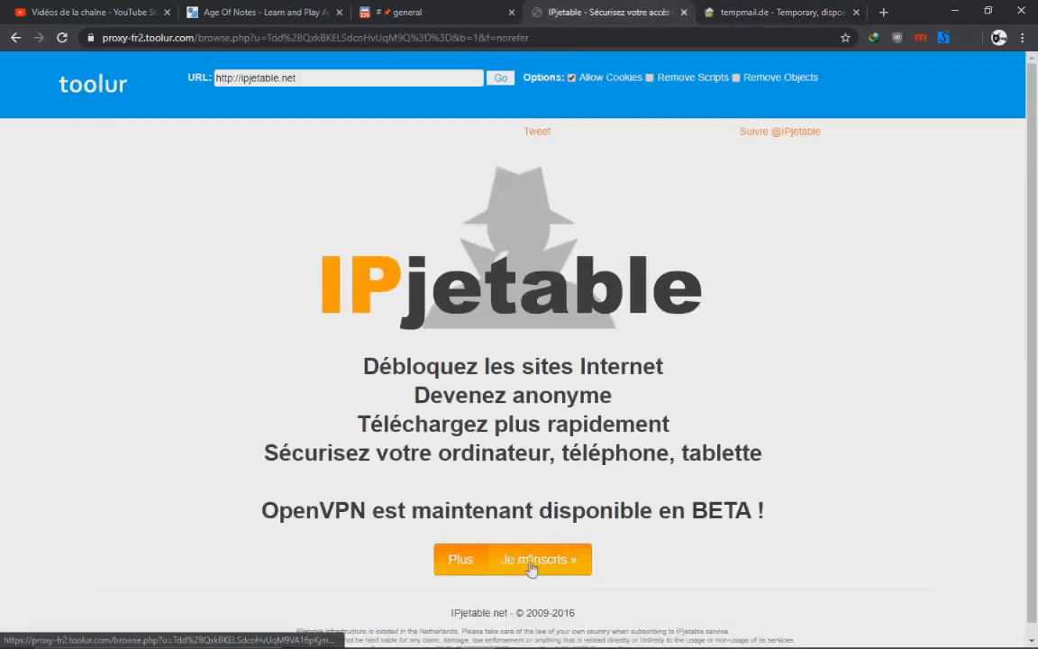
click(538, 558)
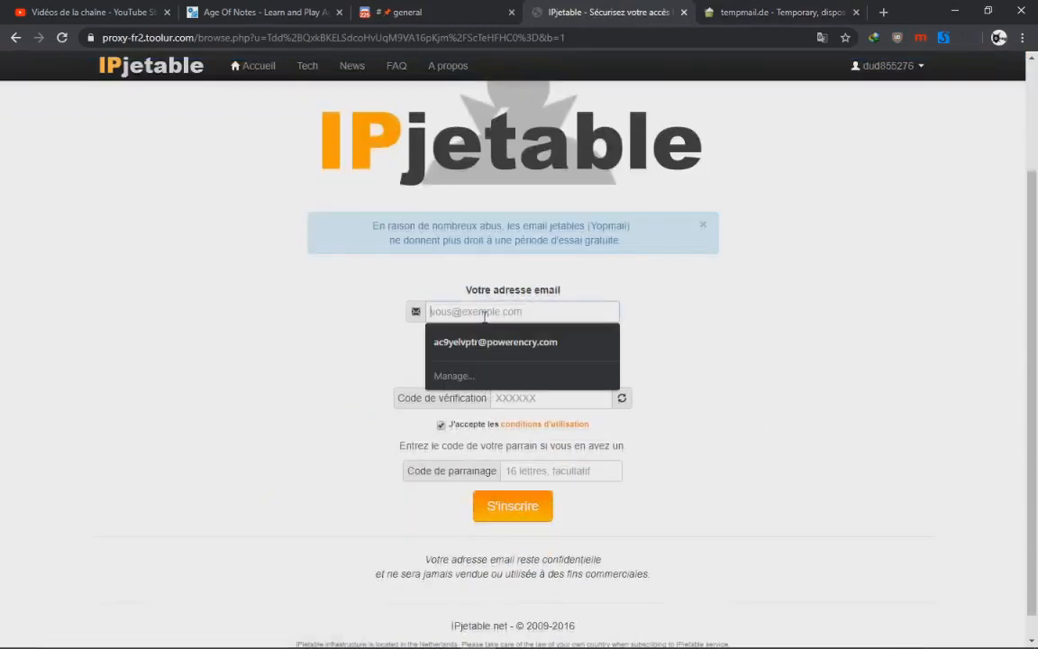
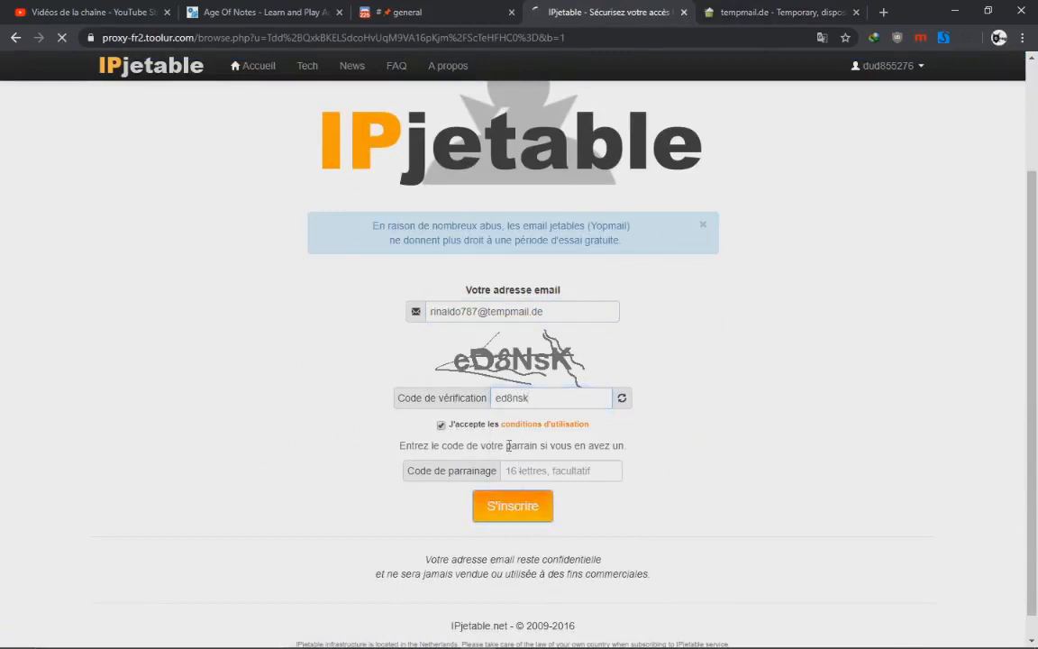
click(780, 12)
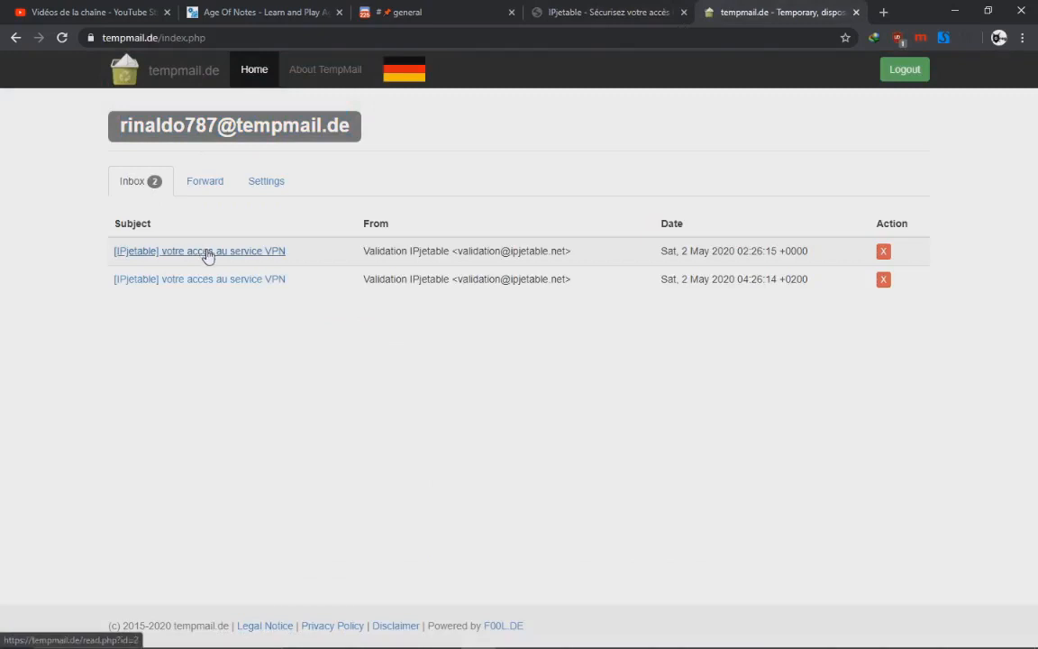
- Open the '[IPjetable] votre acces au service VPN' email and copy its activation link
click(199, 251)
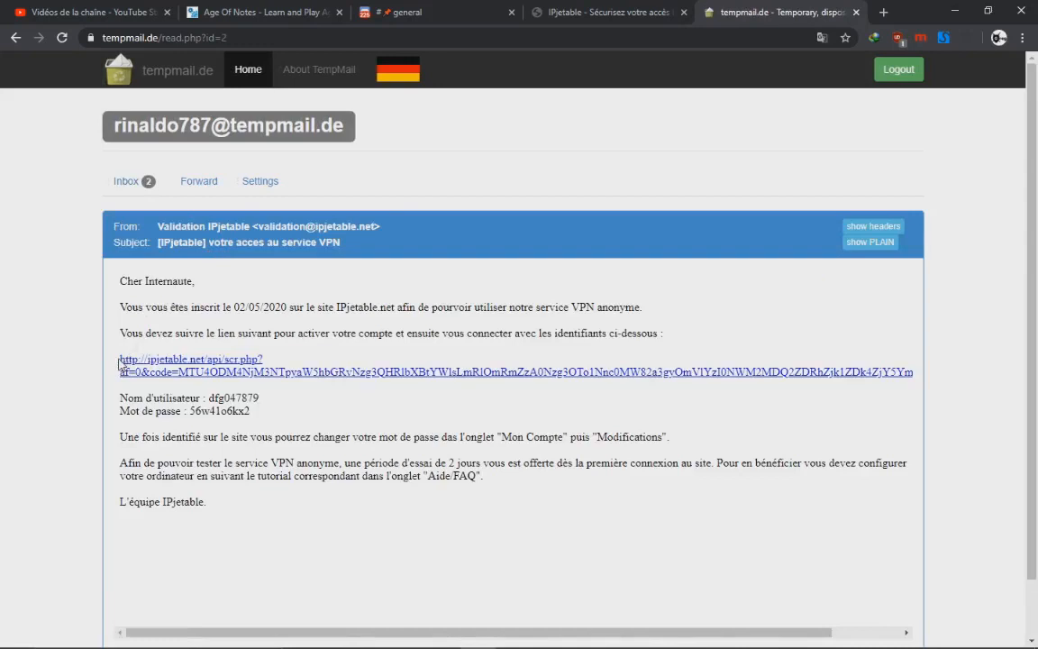
drag(120, 365, 744, 371)
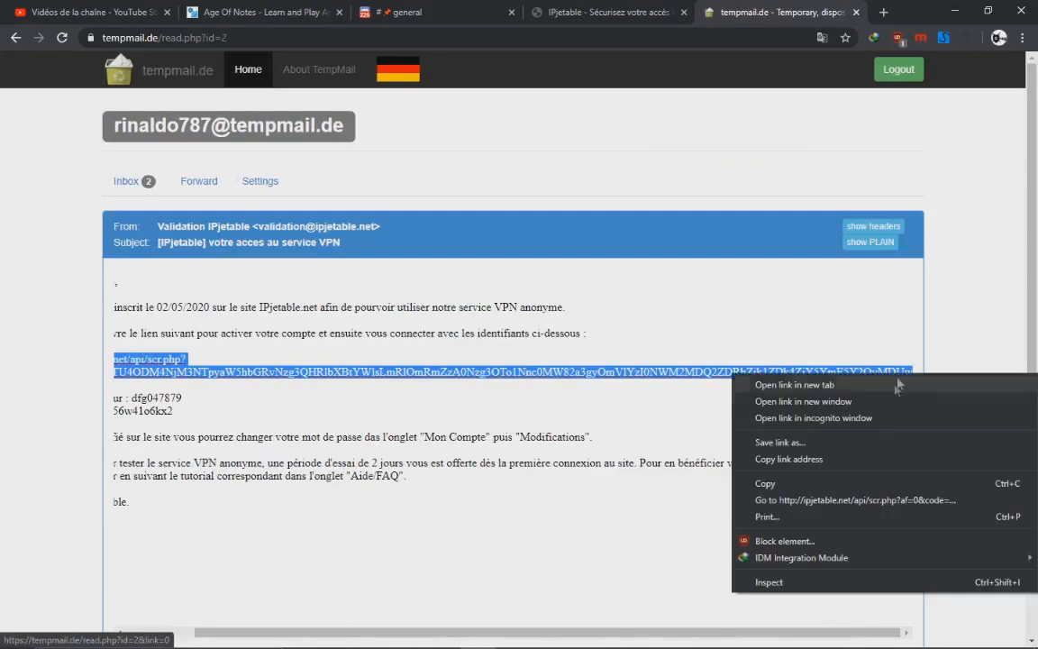
click(779, 490)
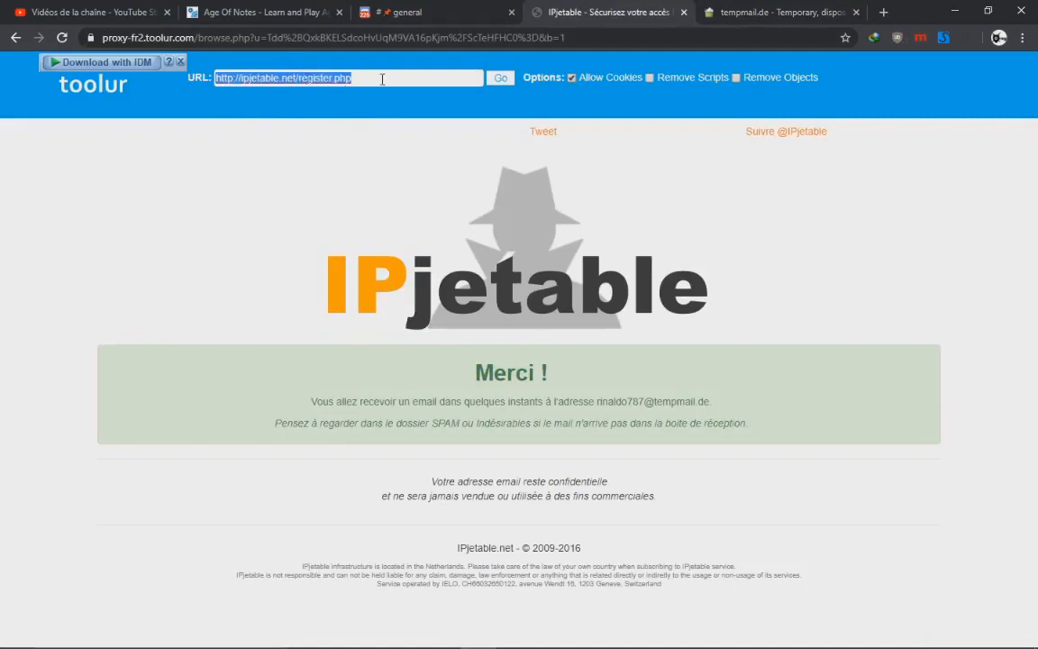
- Open the activation link through the proxy and log in to the IPjetable trial account
click(780, 12)
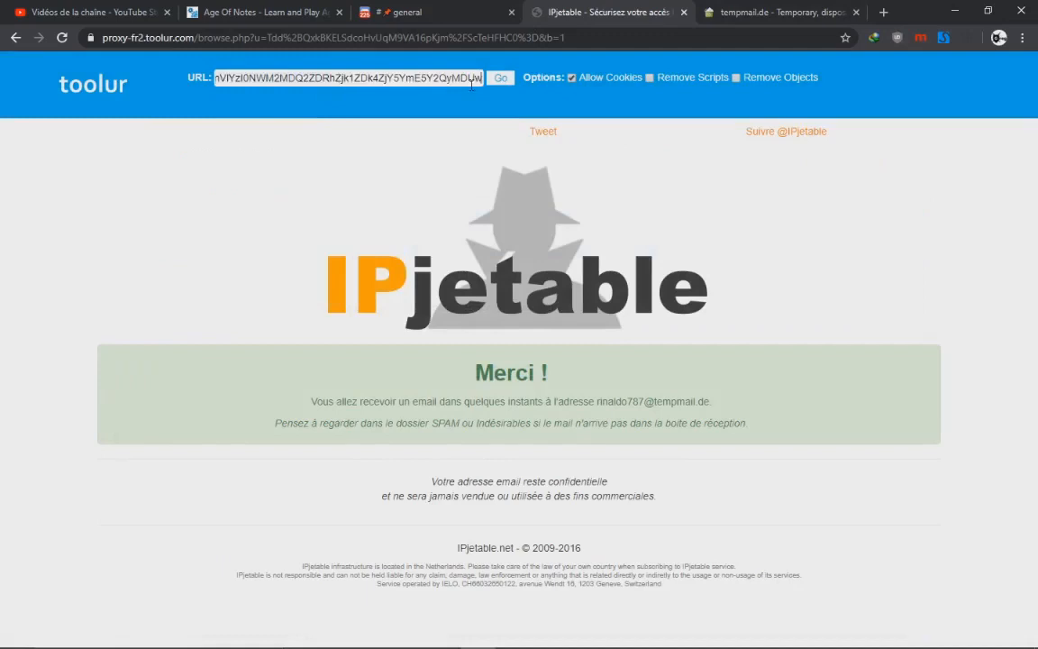
click(501, 77)
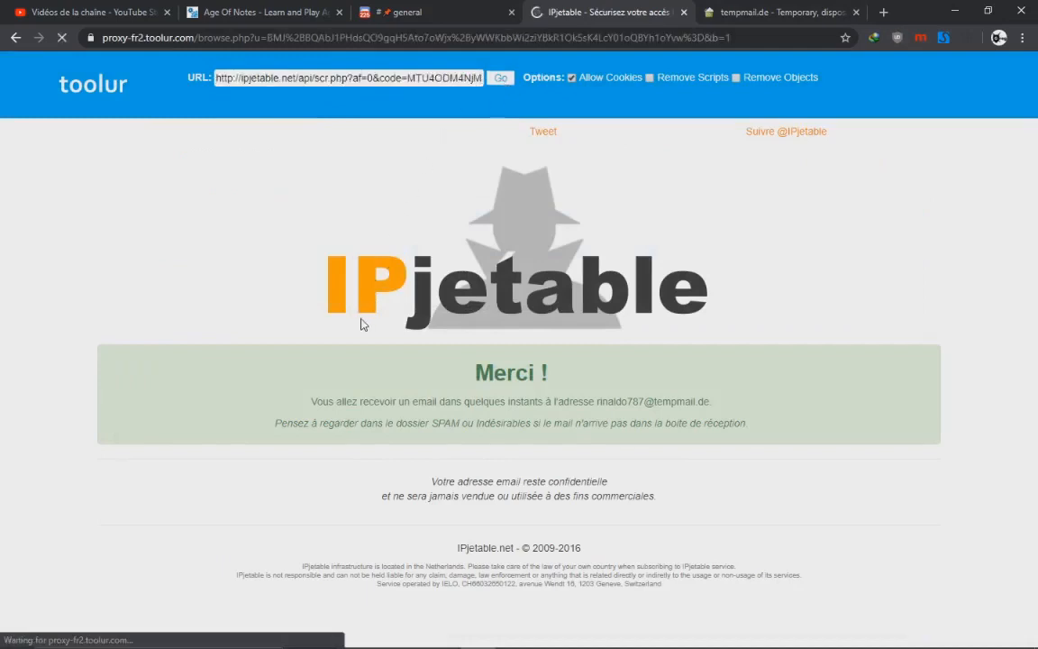
click(780, 12)
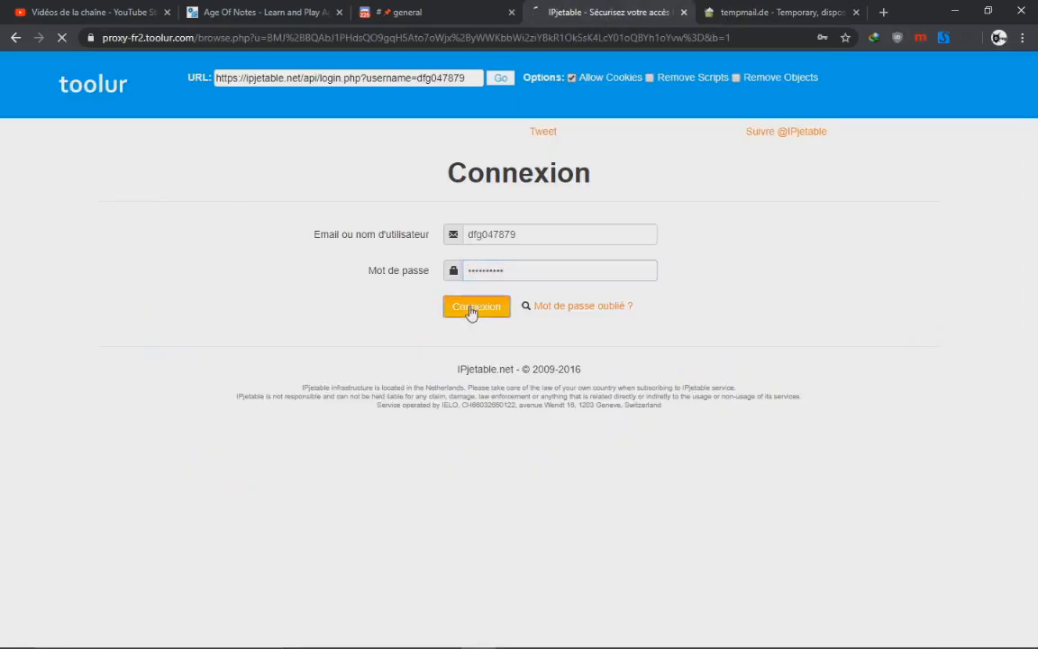
click(477, 306)
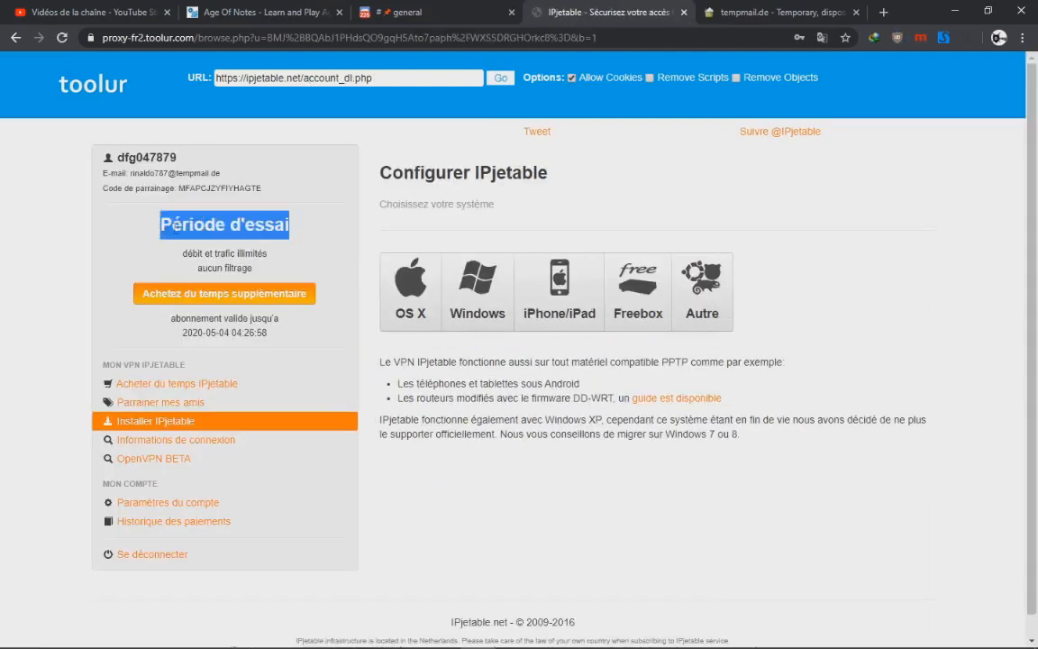
mouse_move(294, 228)
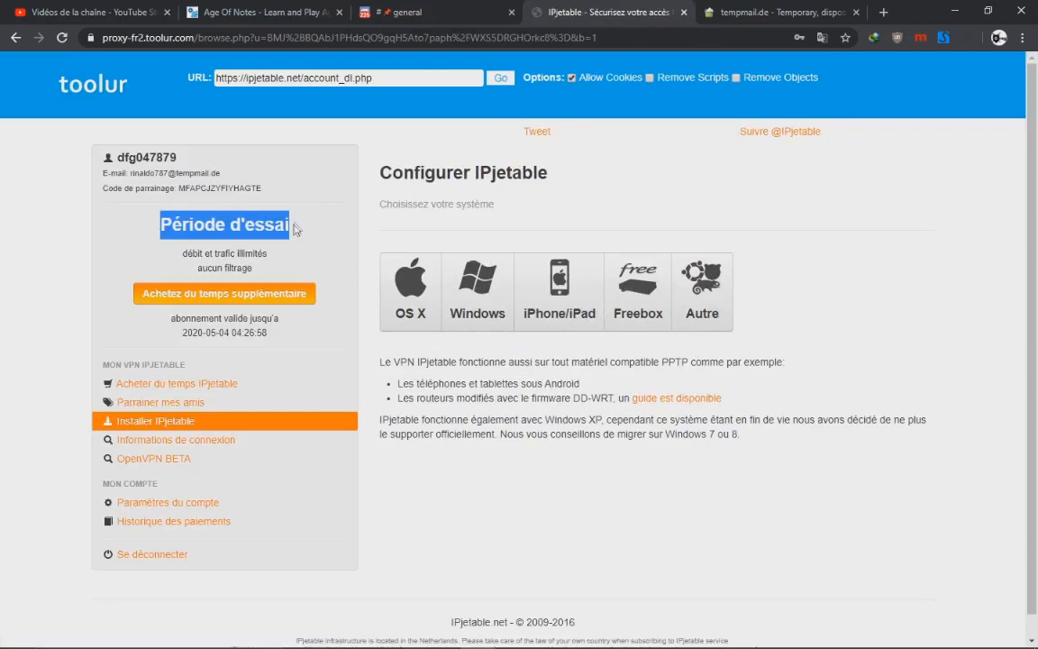
click(780, 12)
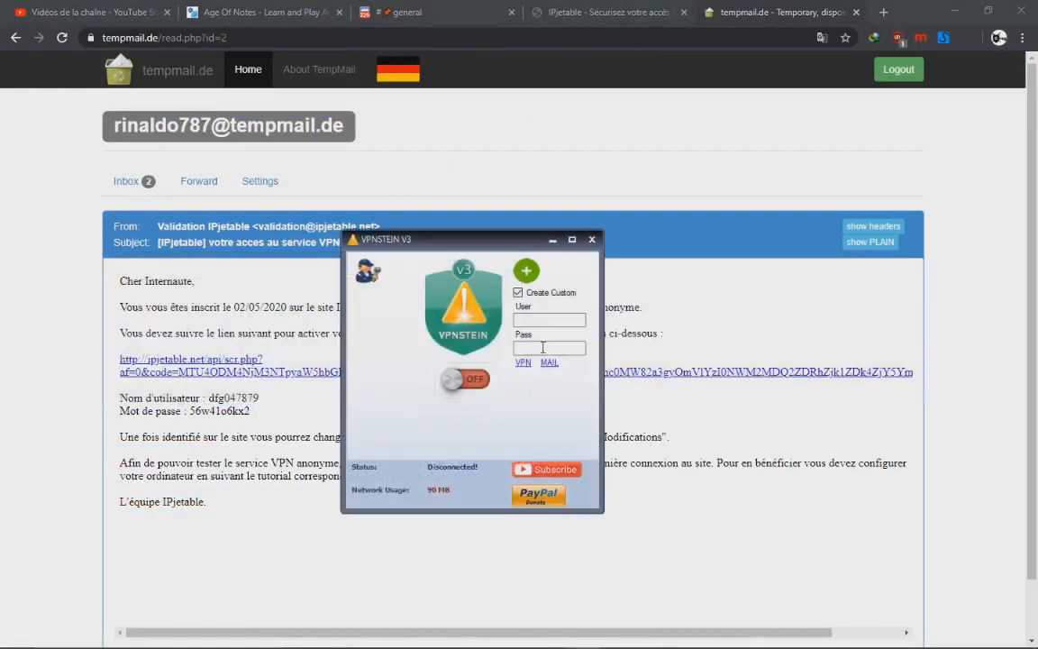
- Enter the emailed IPjetable username and password as a custom login and toggle the VPN on
click(592, 238)
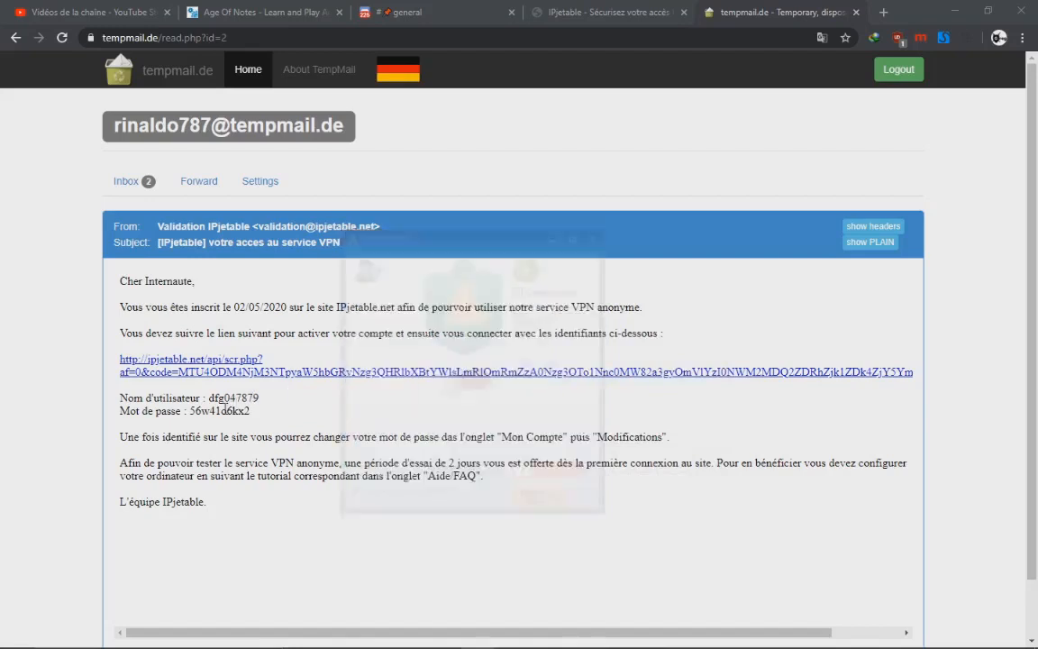
right_click(550, 348)
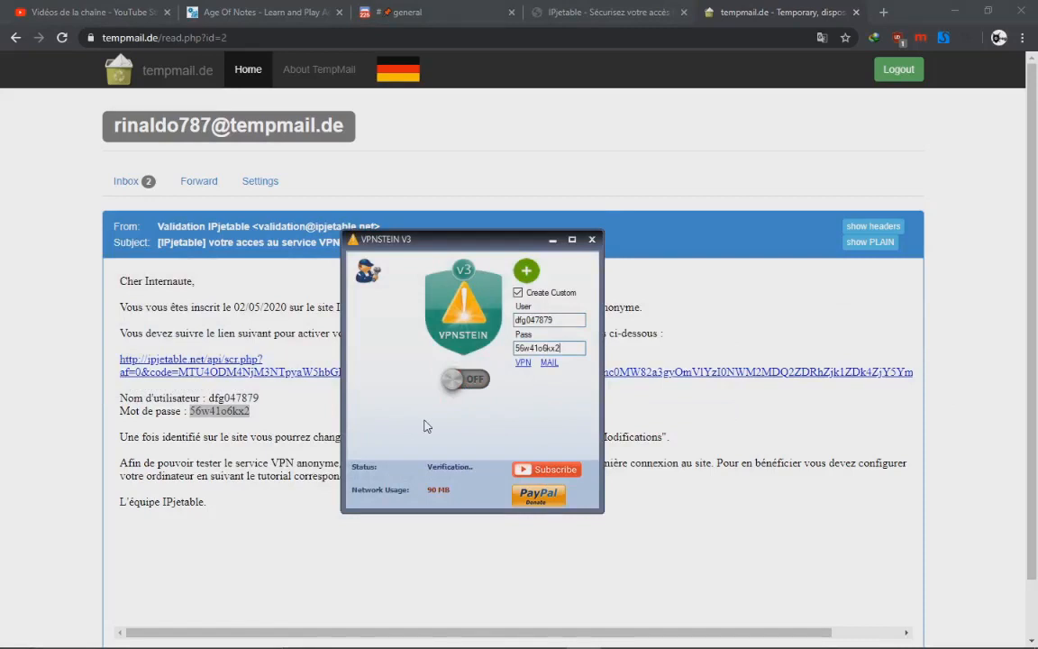
click(464, 378)
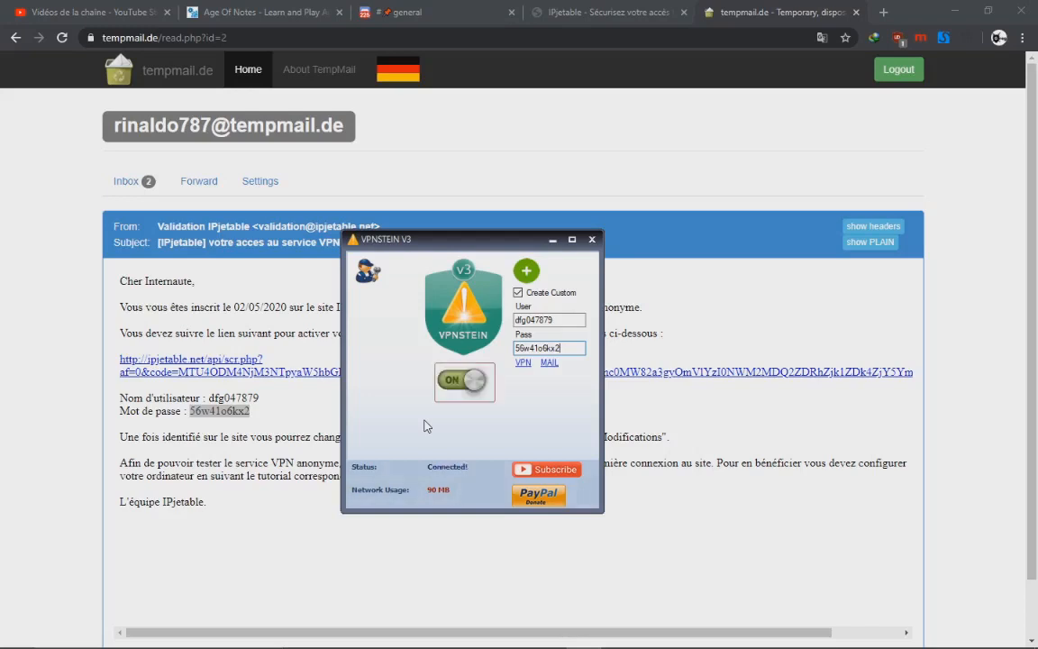
mouse_move(419, 425)
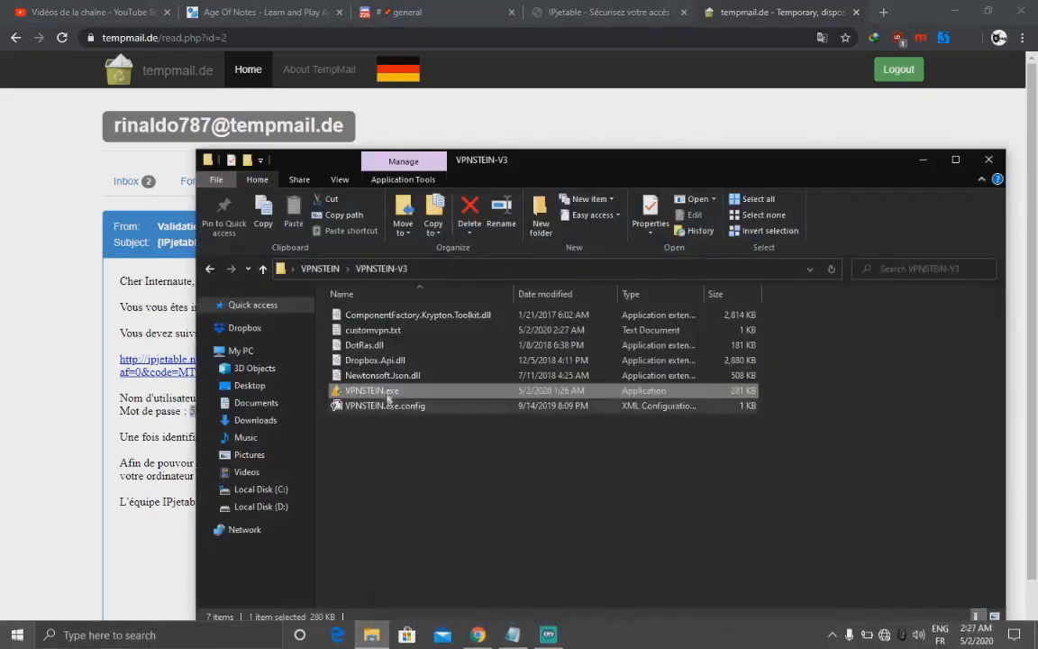
- Relaunch VPNSTEIN.exe from the VPNSTEIN-V3 folder
double_click(371, 390)
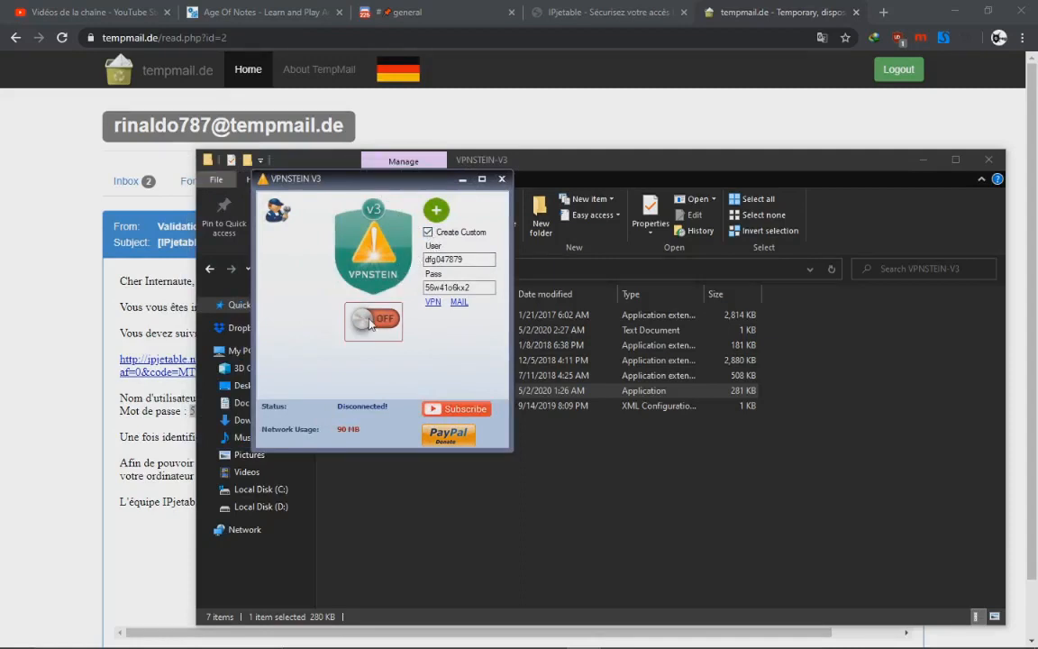
- Switch the VPNSTEIN V3 toggle on and wait for Status: Connected!
click(373, 320)
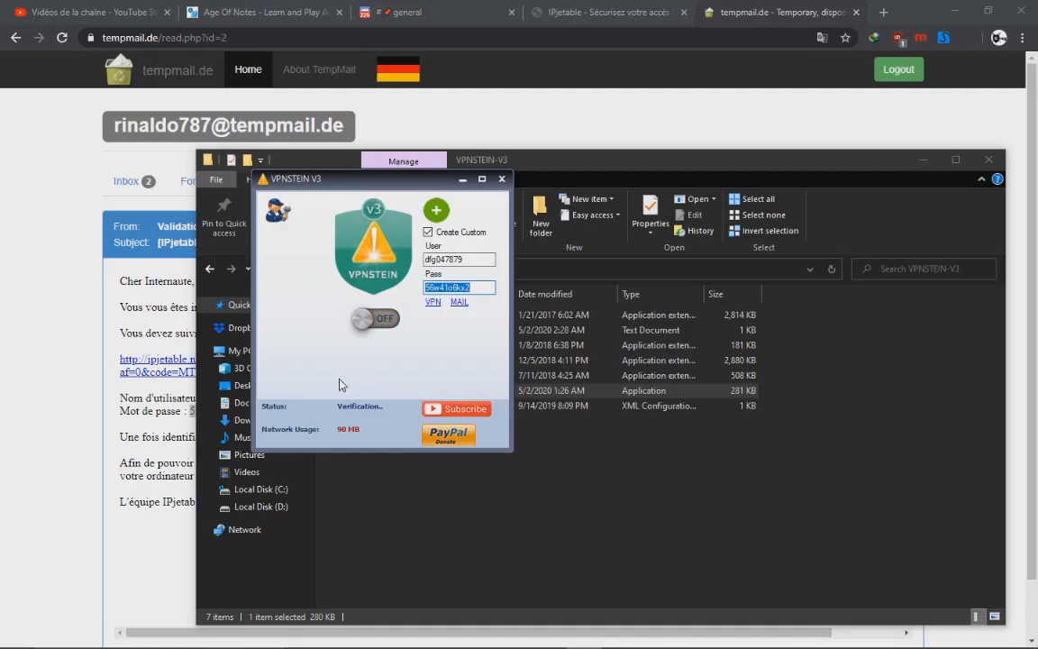
click(374, 320)
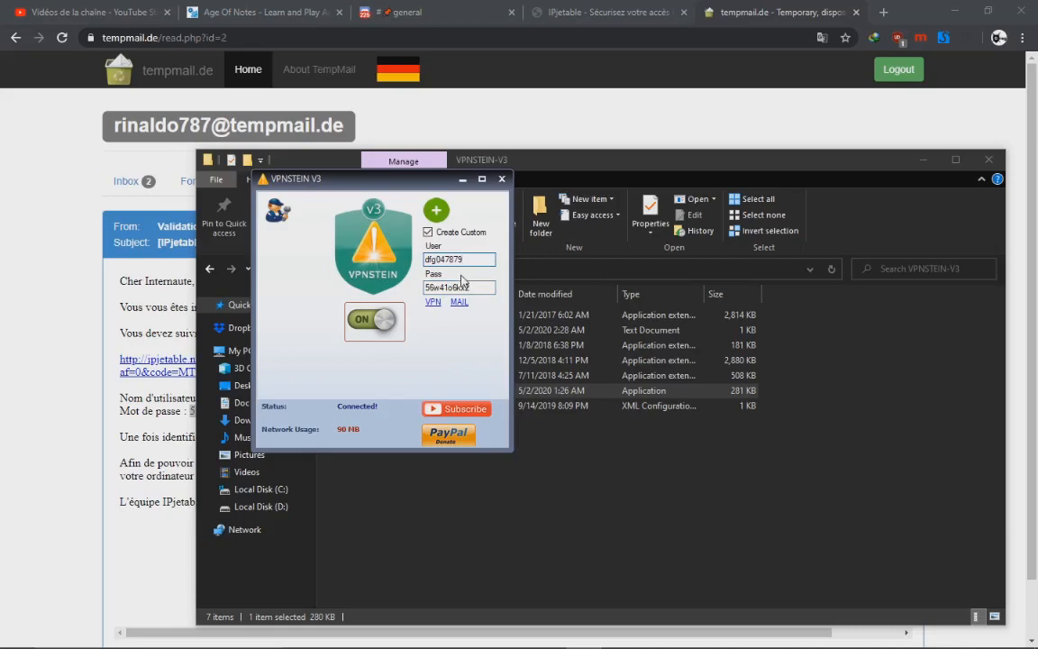
mouse_move(463, 280)
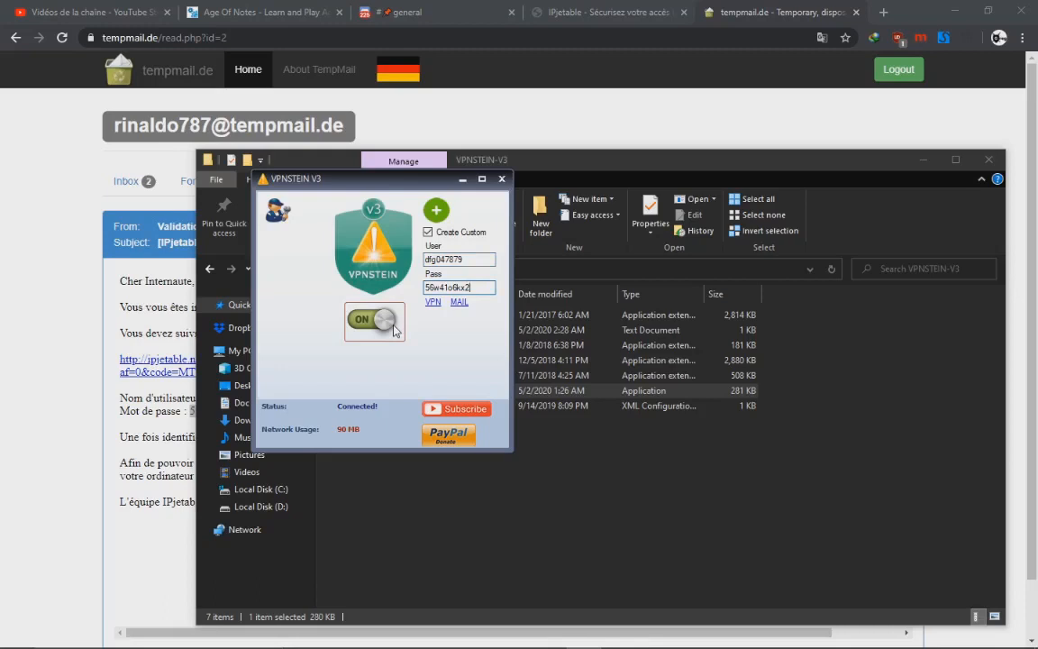
mouse_move(413, 336)
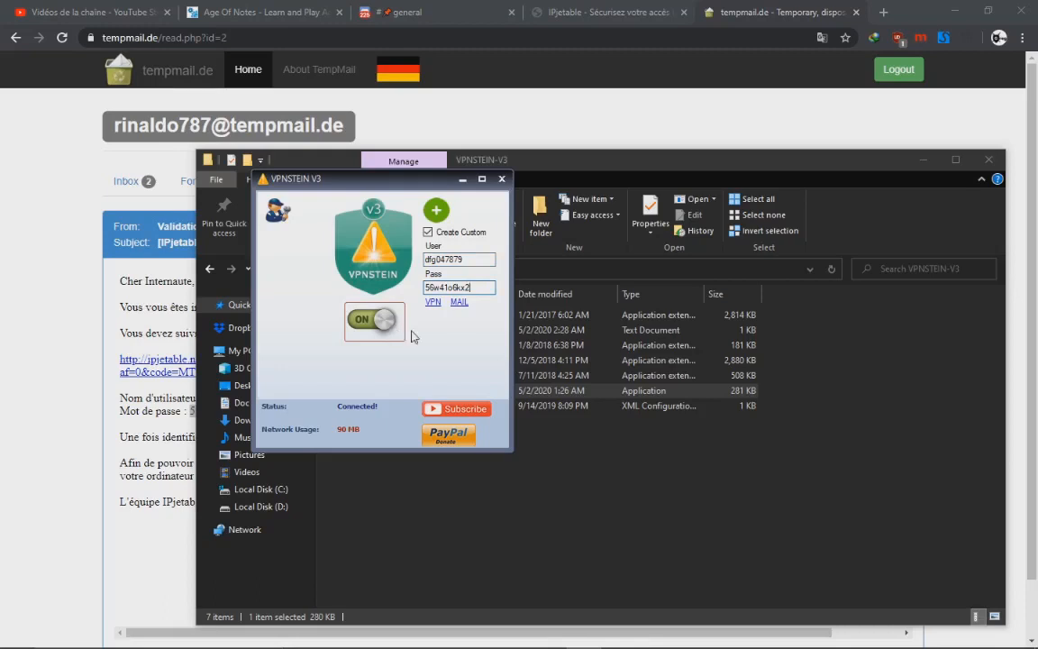
mouse_move(382, 386)
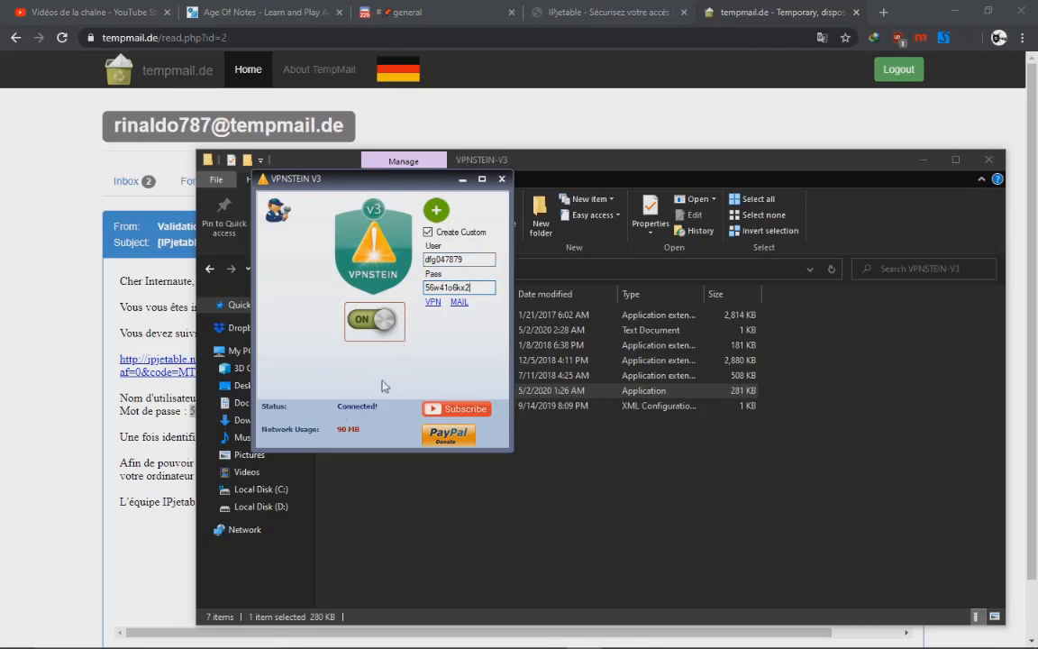
mouse_move(417, 327)
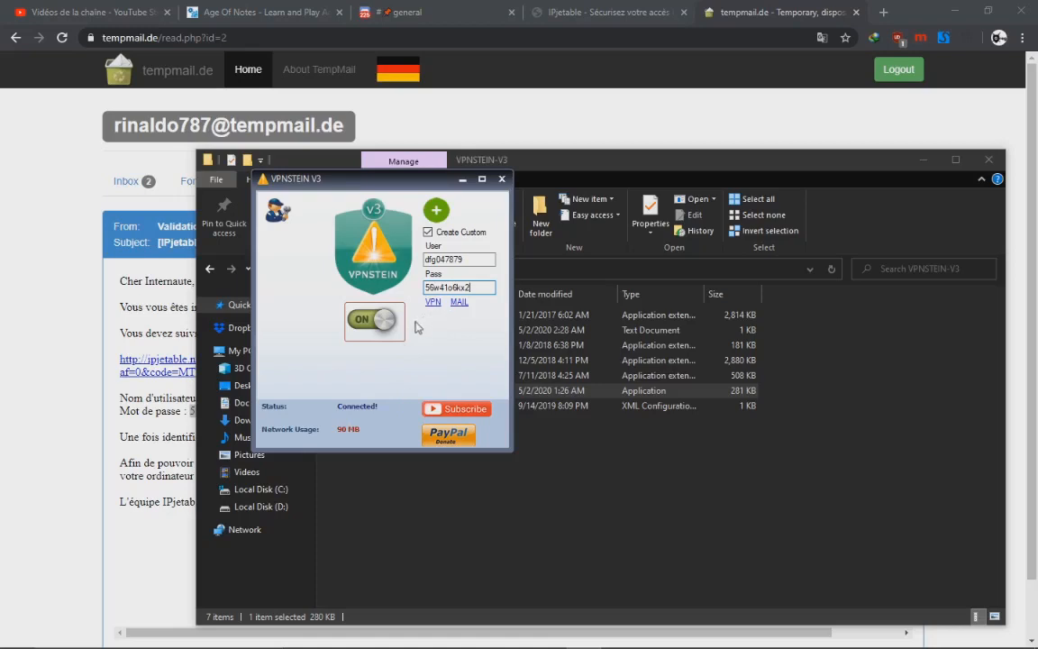
mouse_move(396, 326)
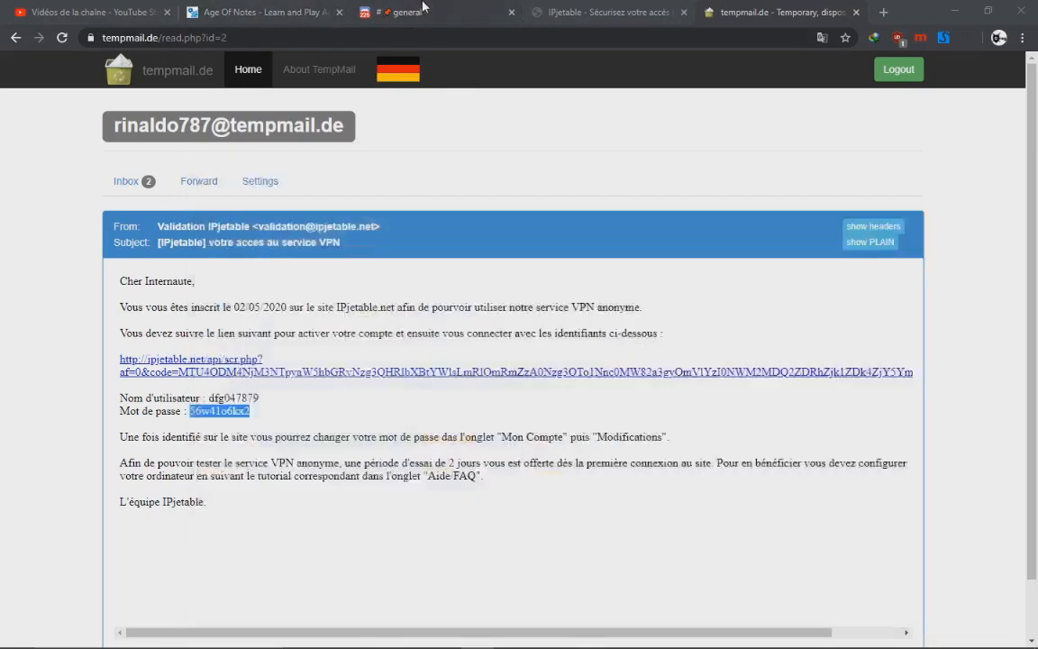
- Read the AoE2Tools #issues channel in Discord, then close the IPjetable tab
click(437, 12)
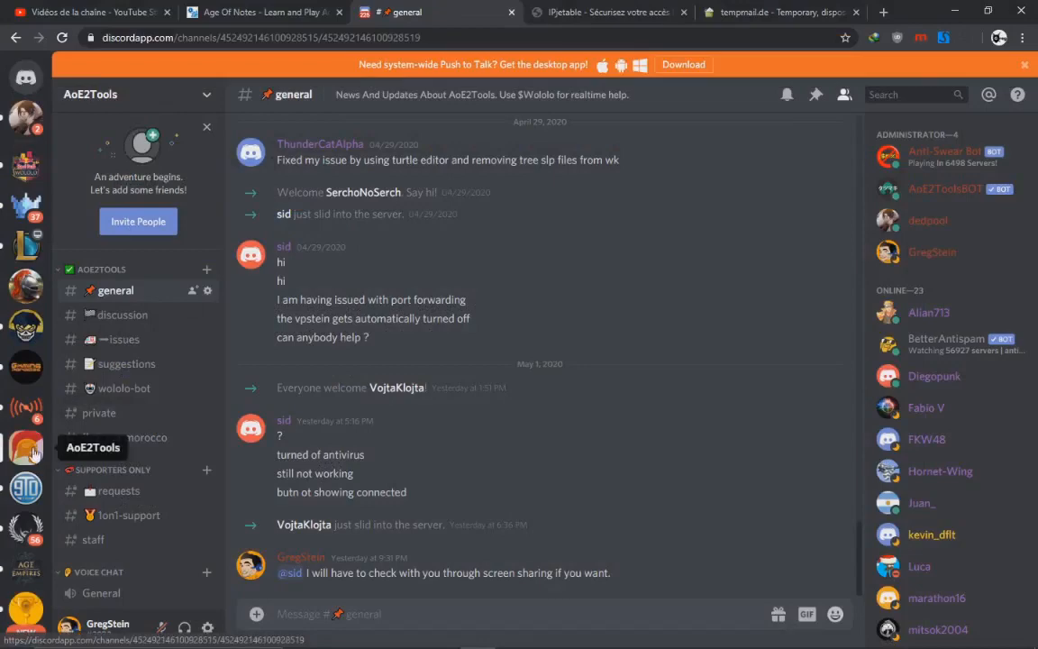
mouse_move(122, 338)
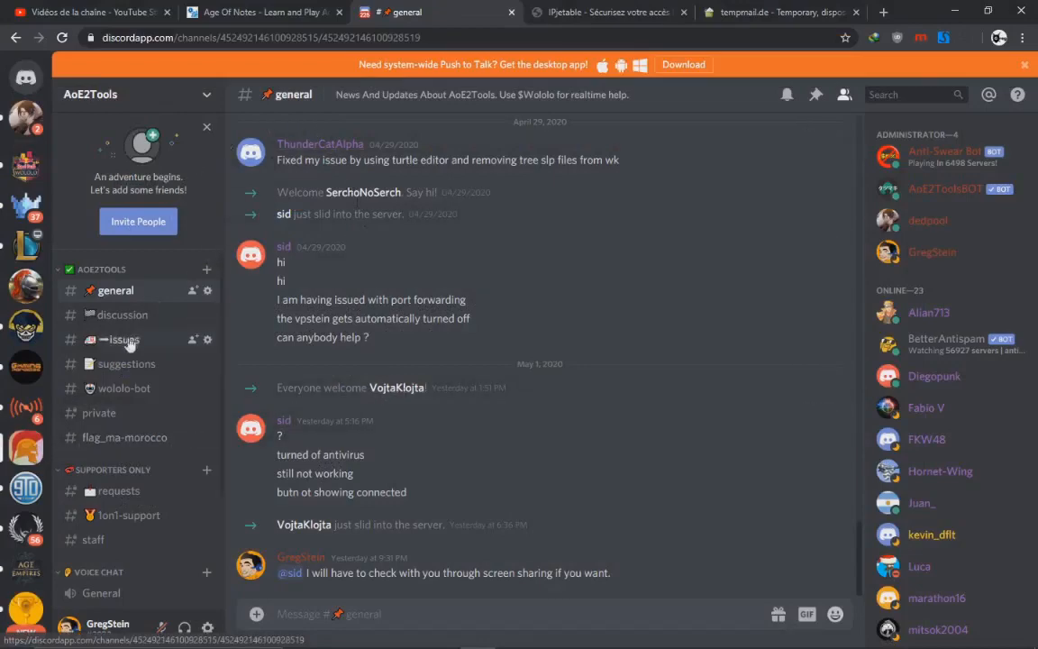
click(122, 339)
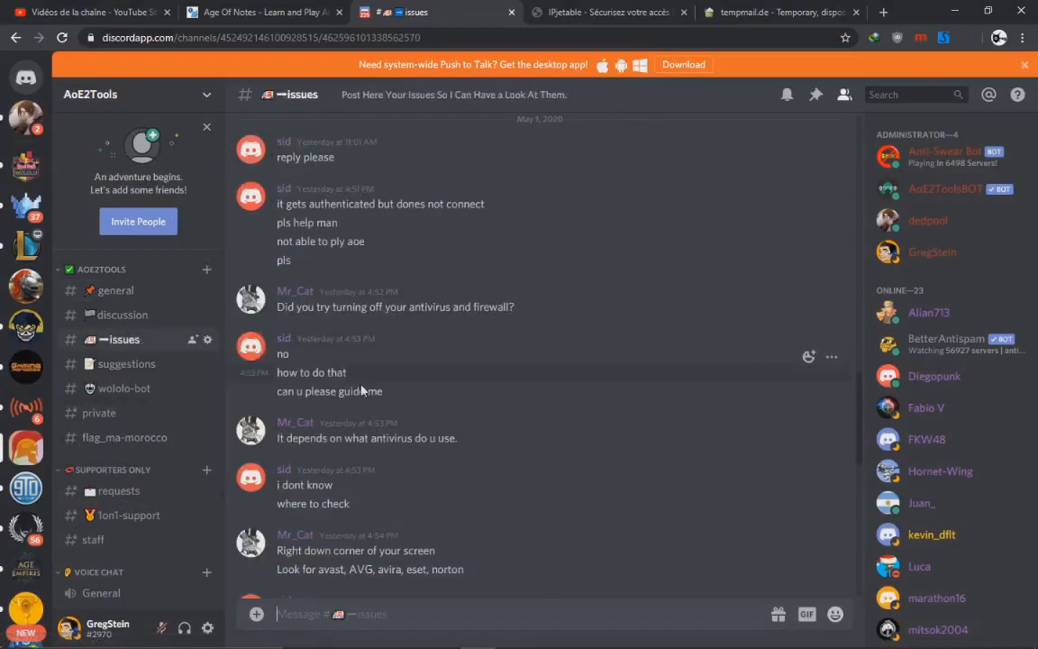
click(608, 12)
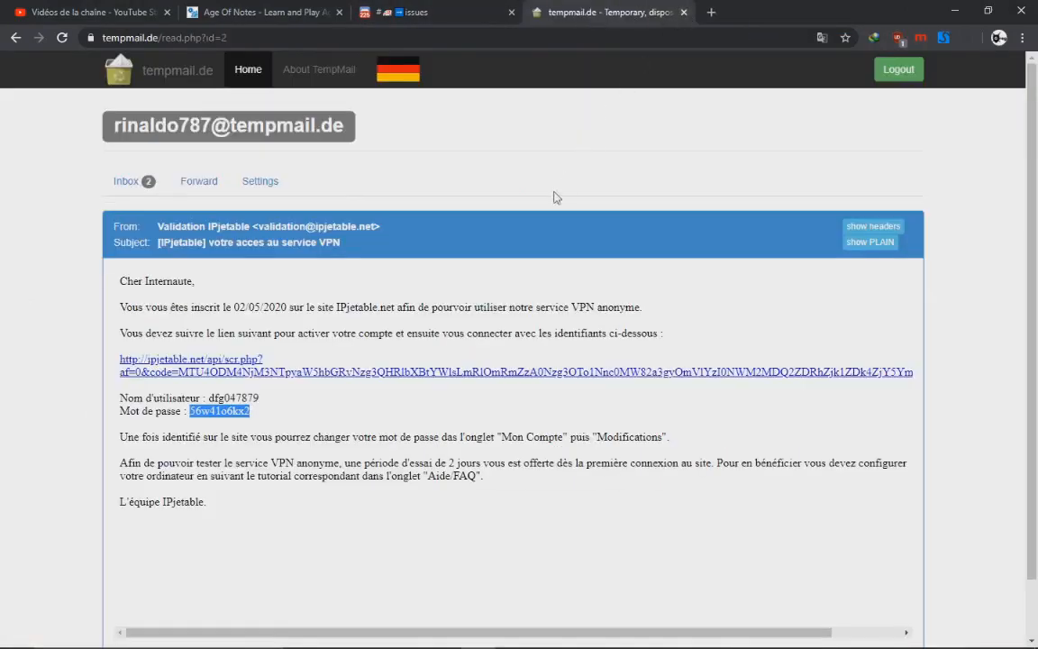
mouse_move(478, 394)
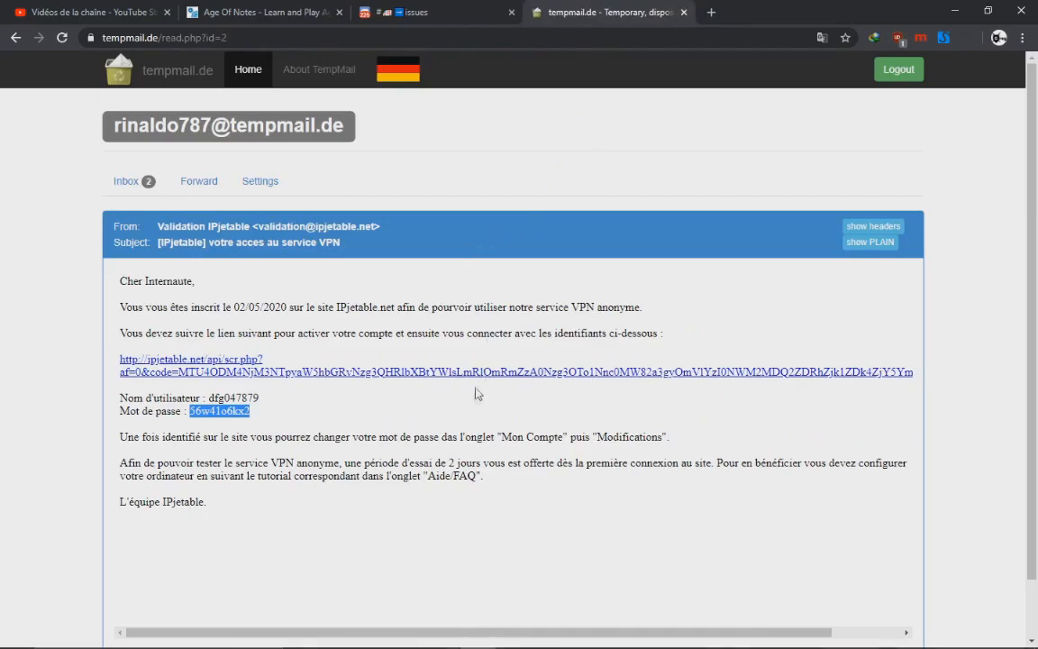